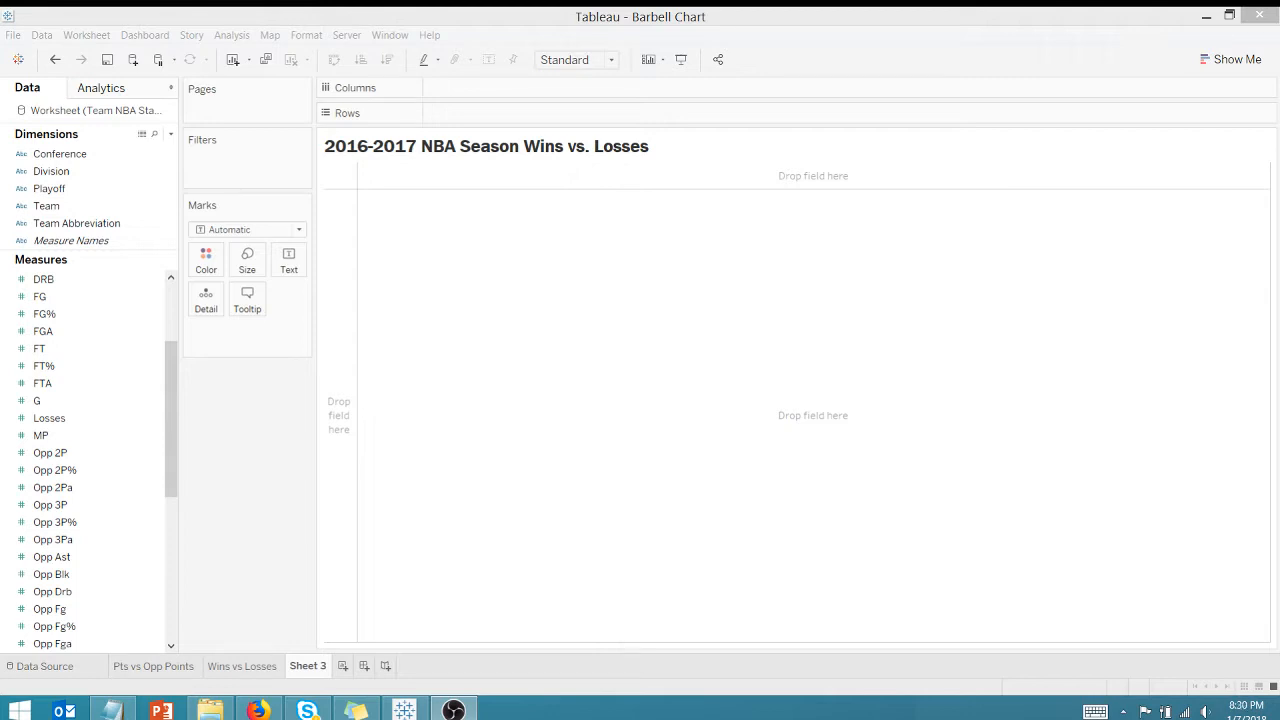
pyautogui.moveTo(864, 622)
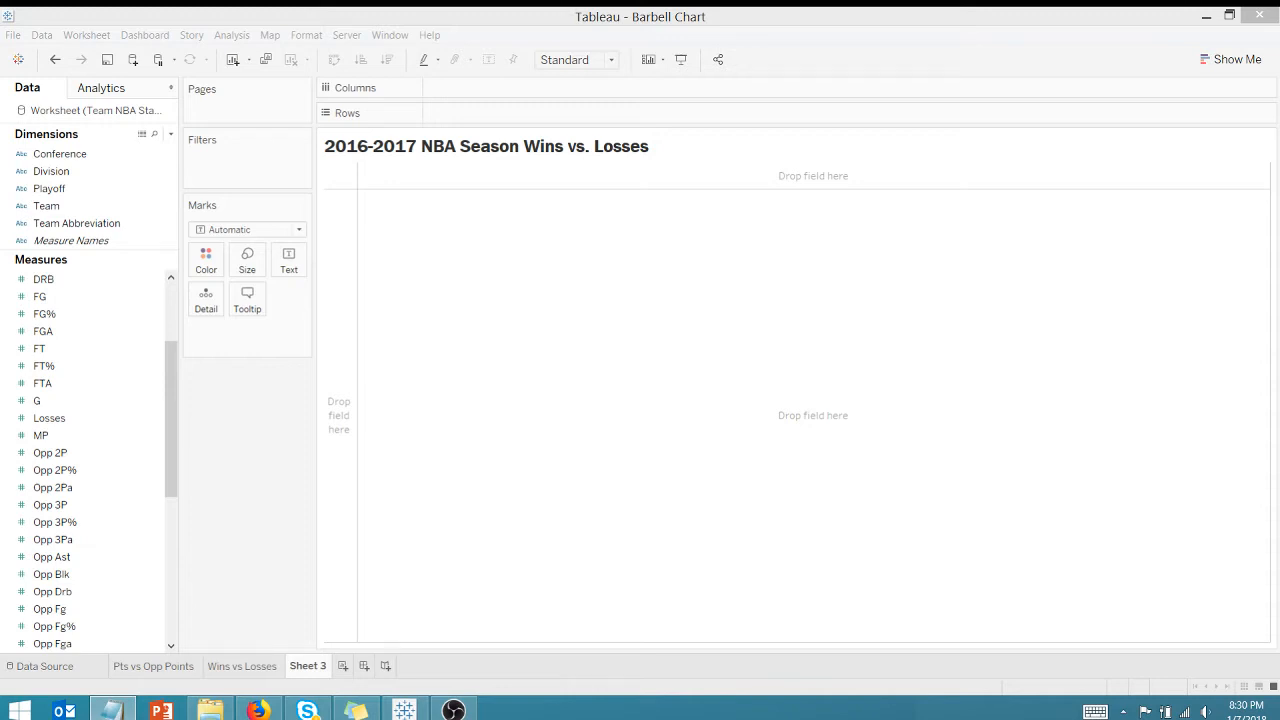
pyautogui.moveTo(628, 368)
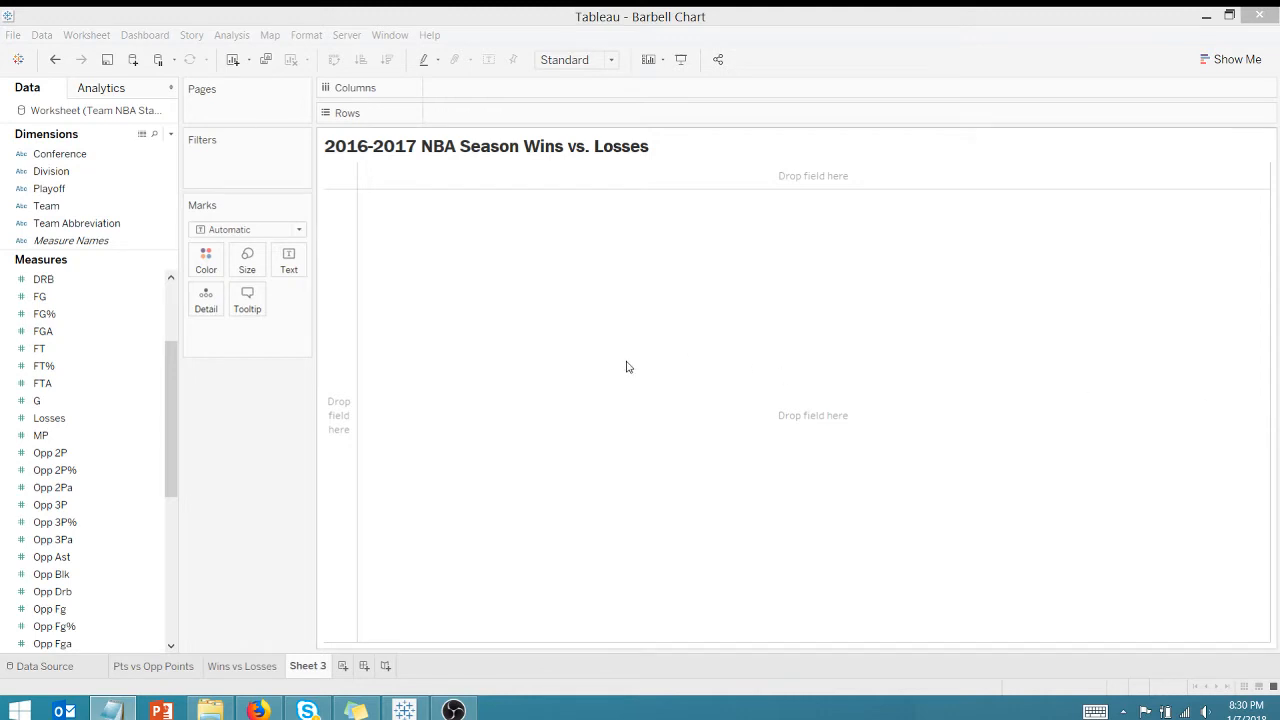
pyautogui.moveTo(624, 364)
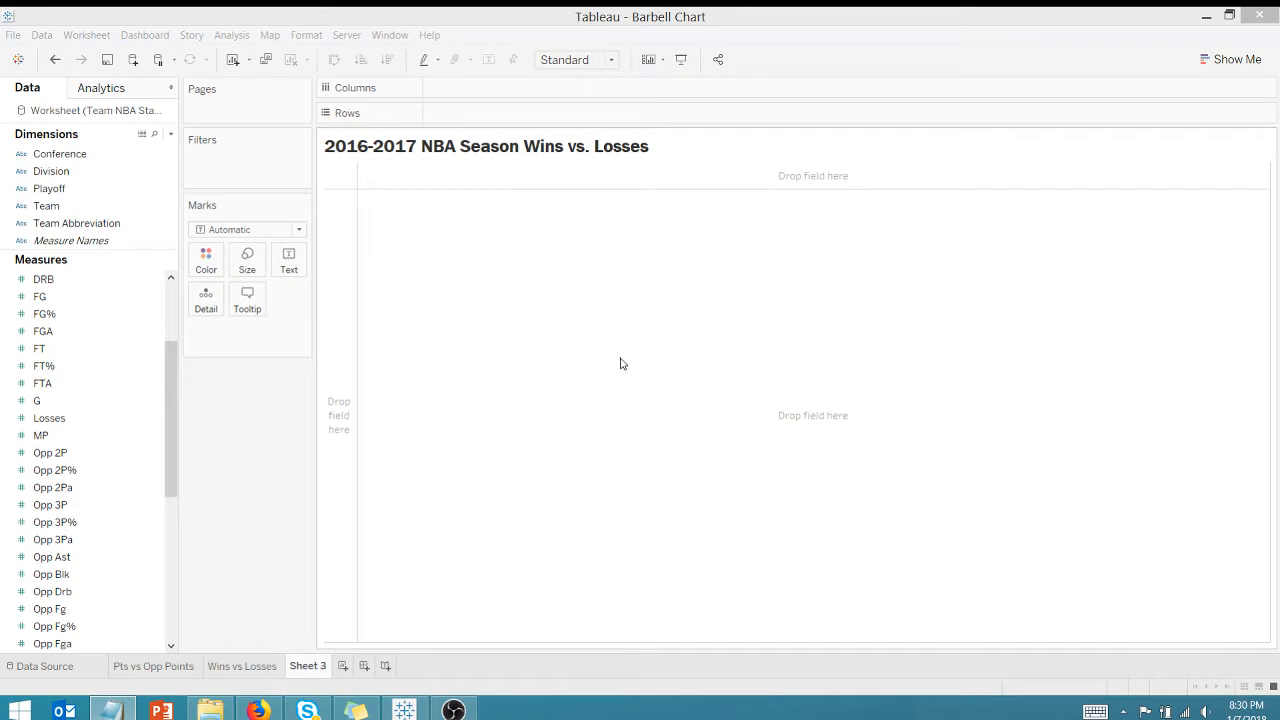
# Step: Place the Team dimension on Rows so every NBA team gets its own row
pyautogui.click(46, 206)
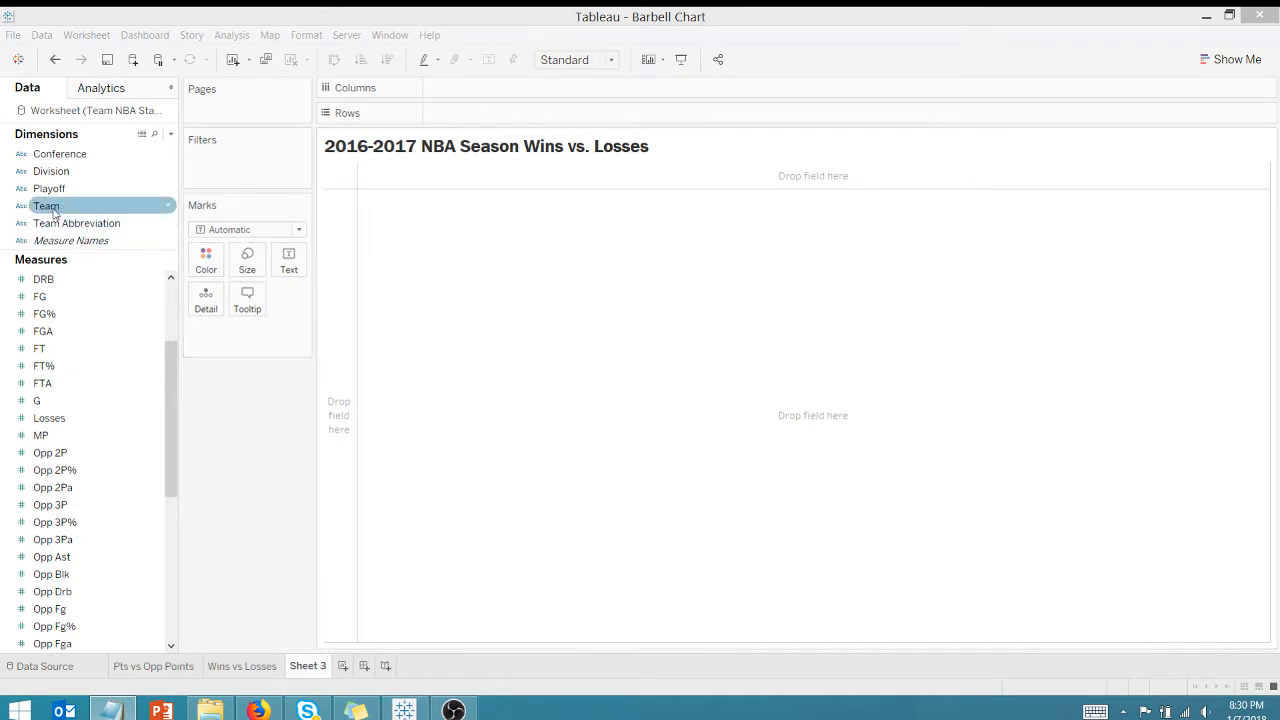
pyautogui.moveTo(46, 204); pyautogui.dragTo(460, 112)
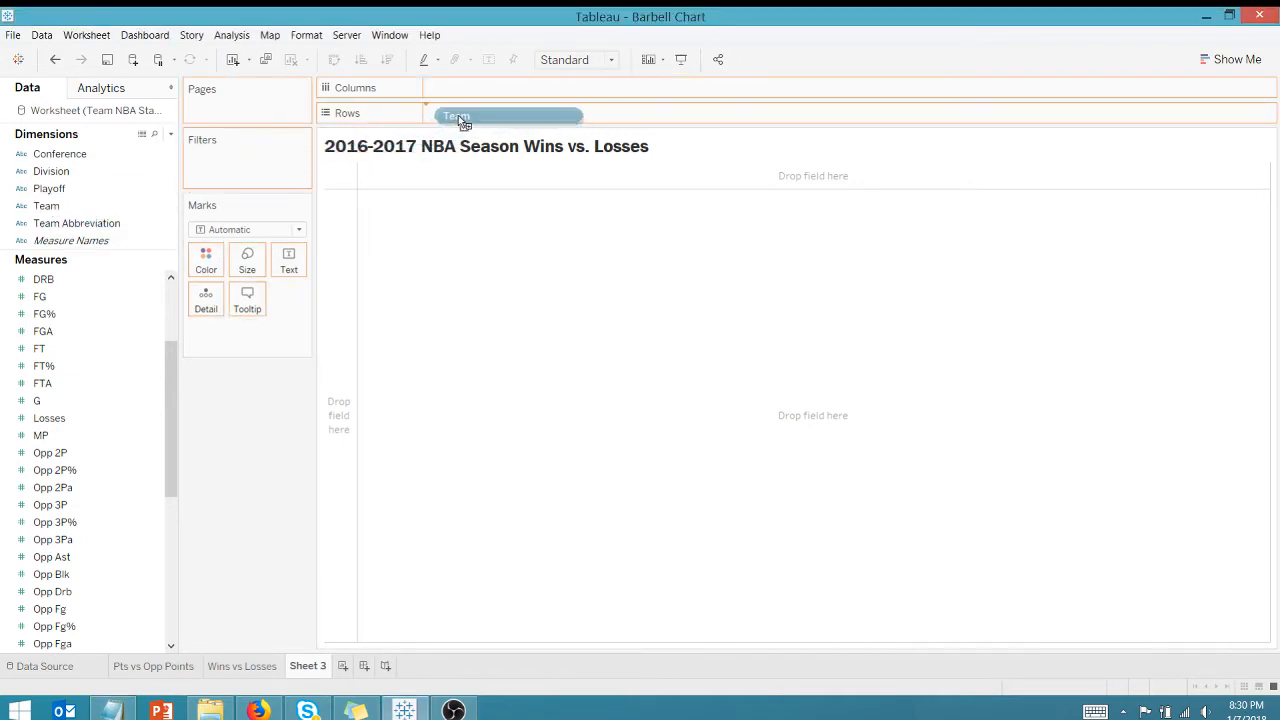
pyautogui.moveTo(460, 116); pyautogui.dragTo(484, 112)
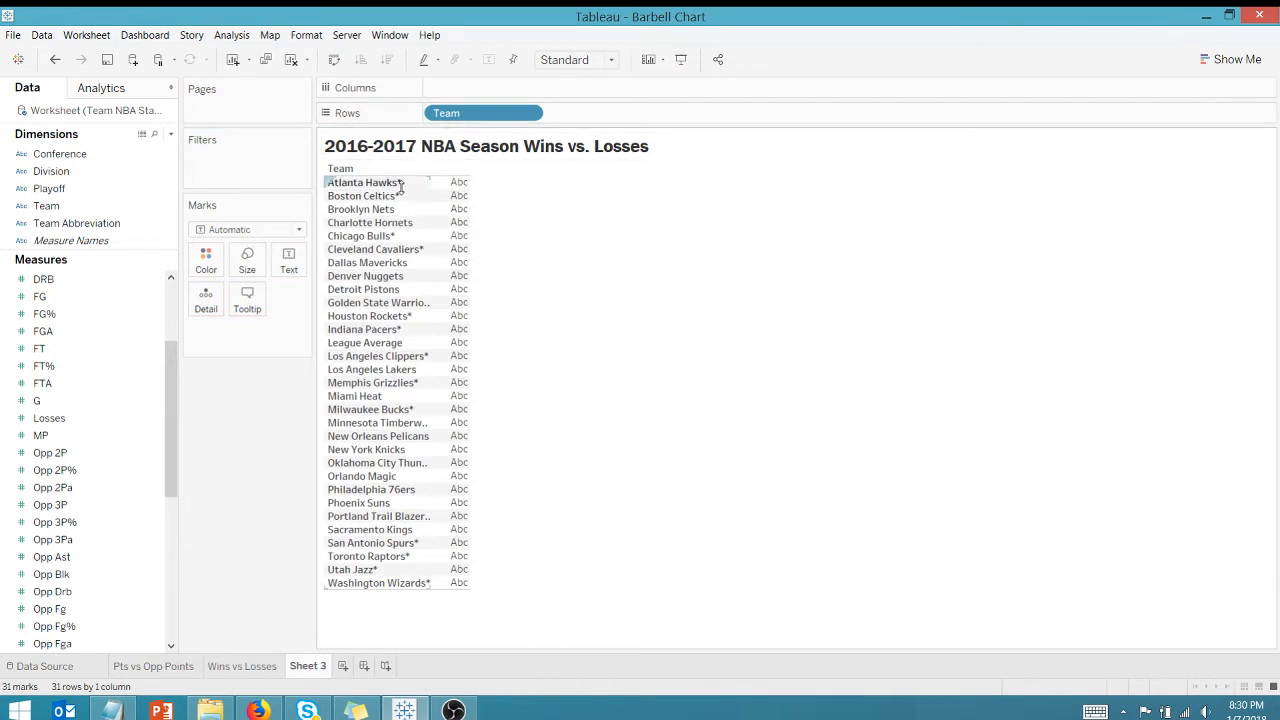
pyautogui.moveTo(418, 256)
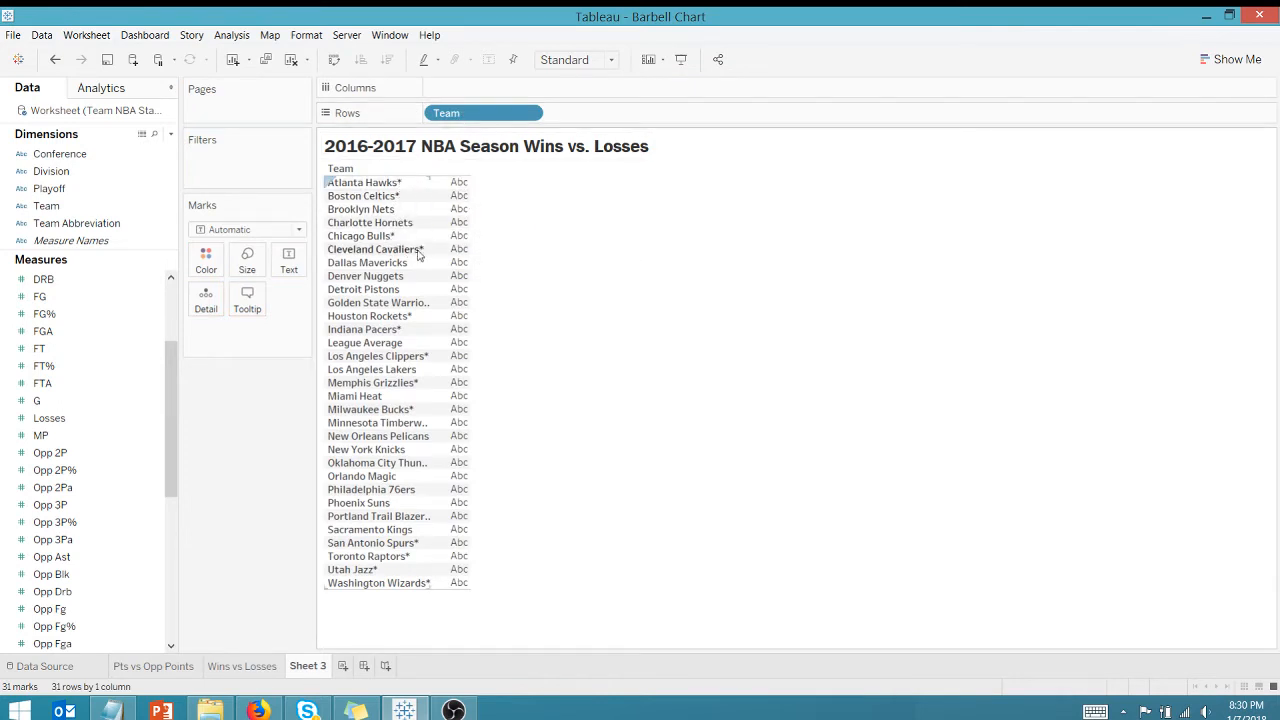
pyautogui.moveTo(450, 210)
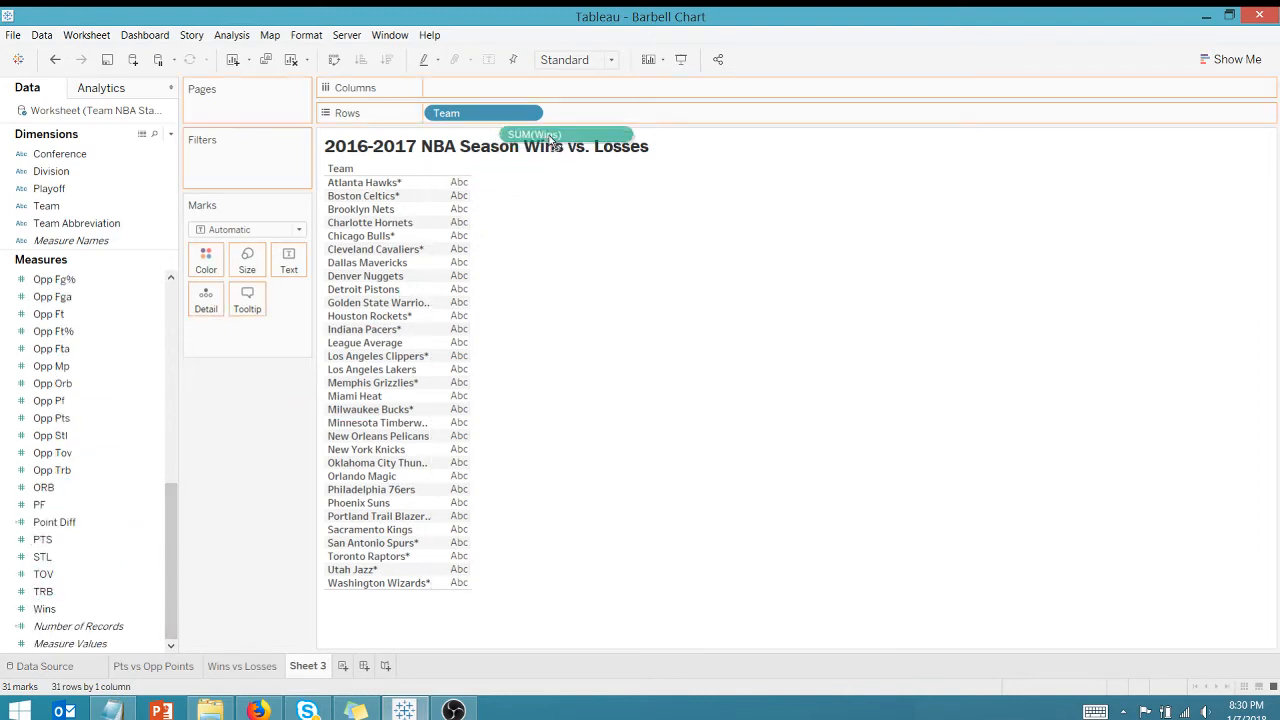
# Step: Add Wins to the view as the first measure for the shared value axis
pyautogui.moveTo(534, 134); pyautogui.dragTo(460, 88)
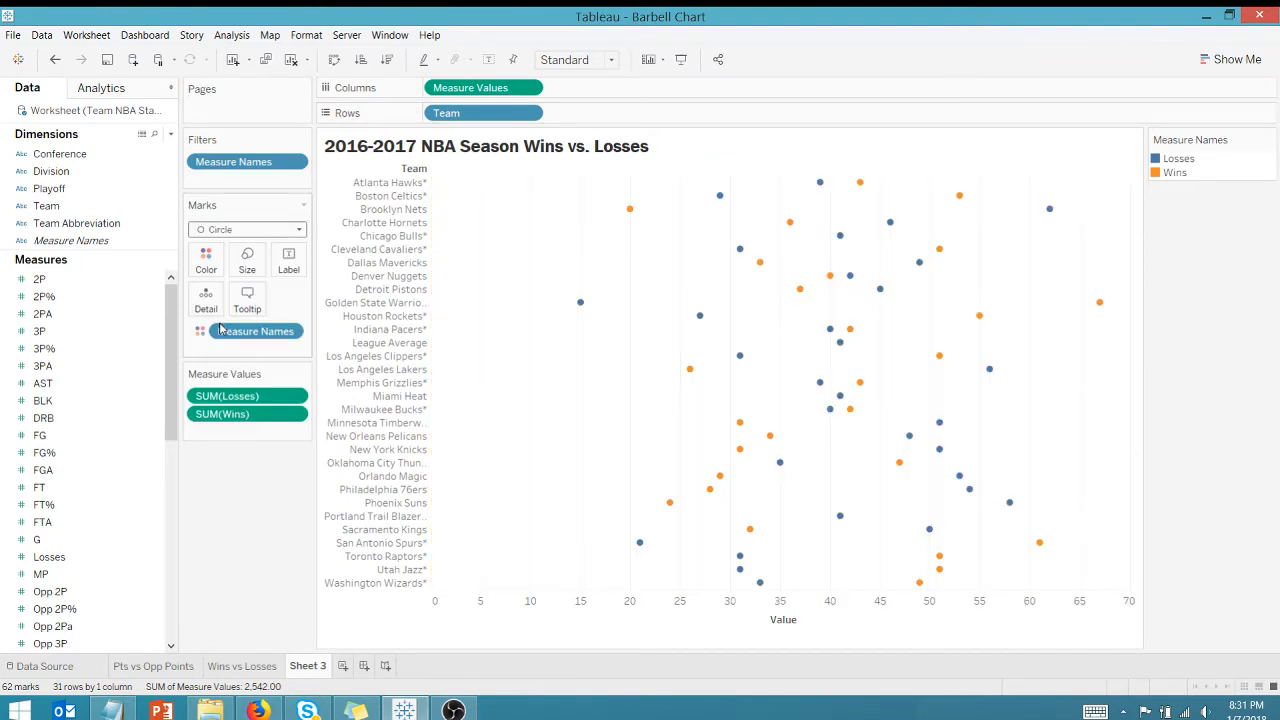
pyautogui.moveTo(882, 292)
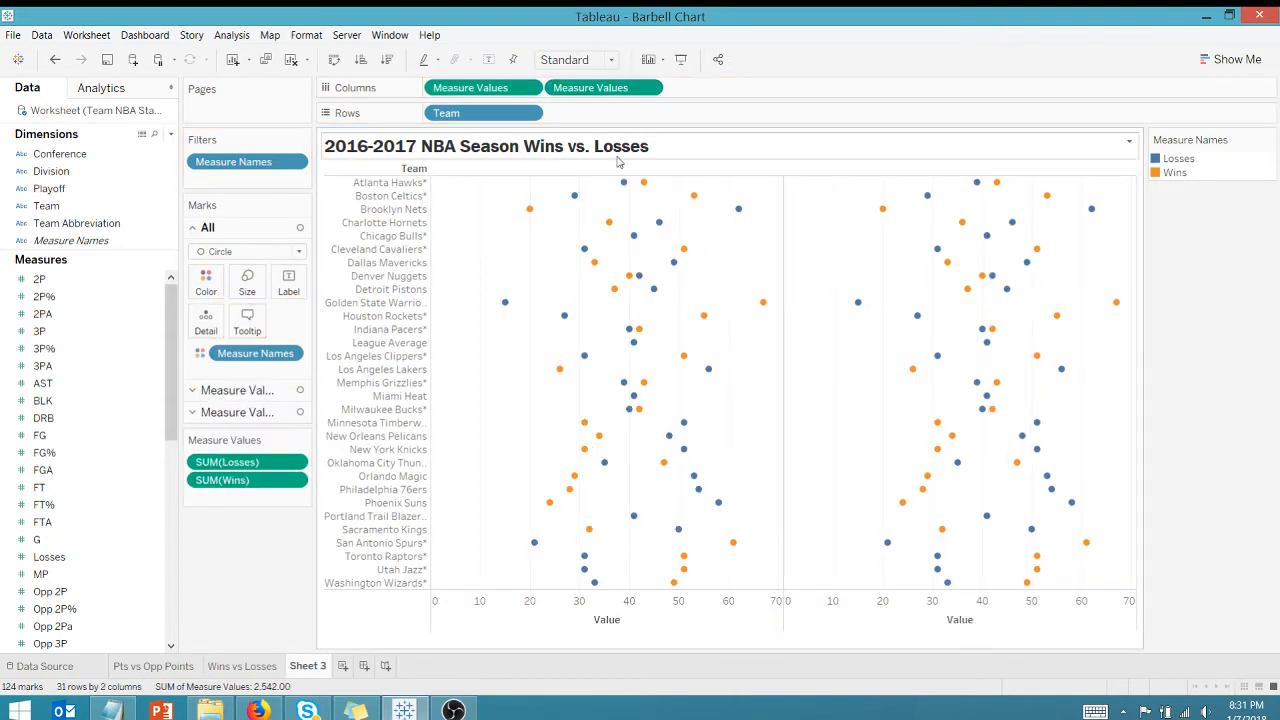
# Step: Combine the duplicated Measure Values on a dual axis and synchronize the lower axis
pyautogui.rightClick(960, 618)
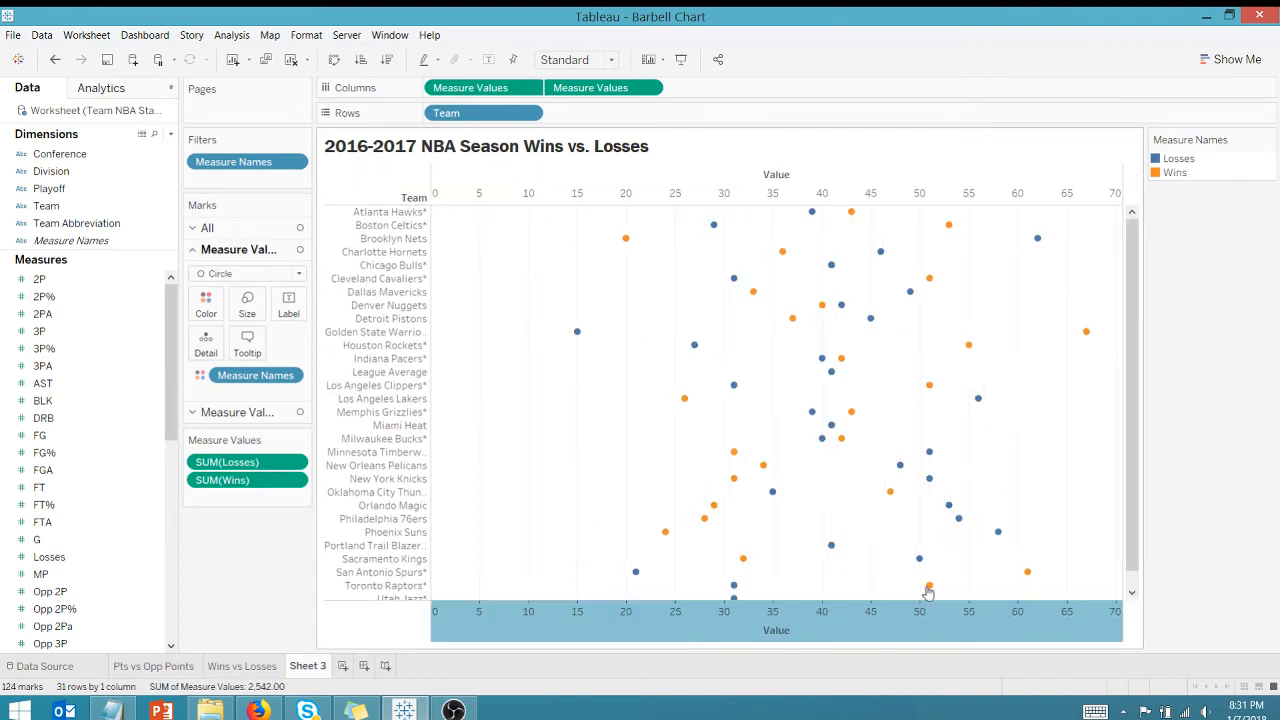
pyautogui.rightClick(928, 592)
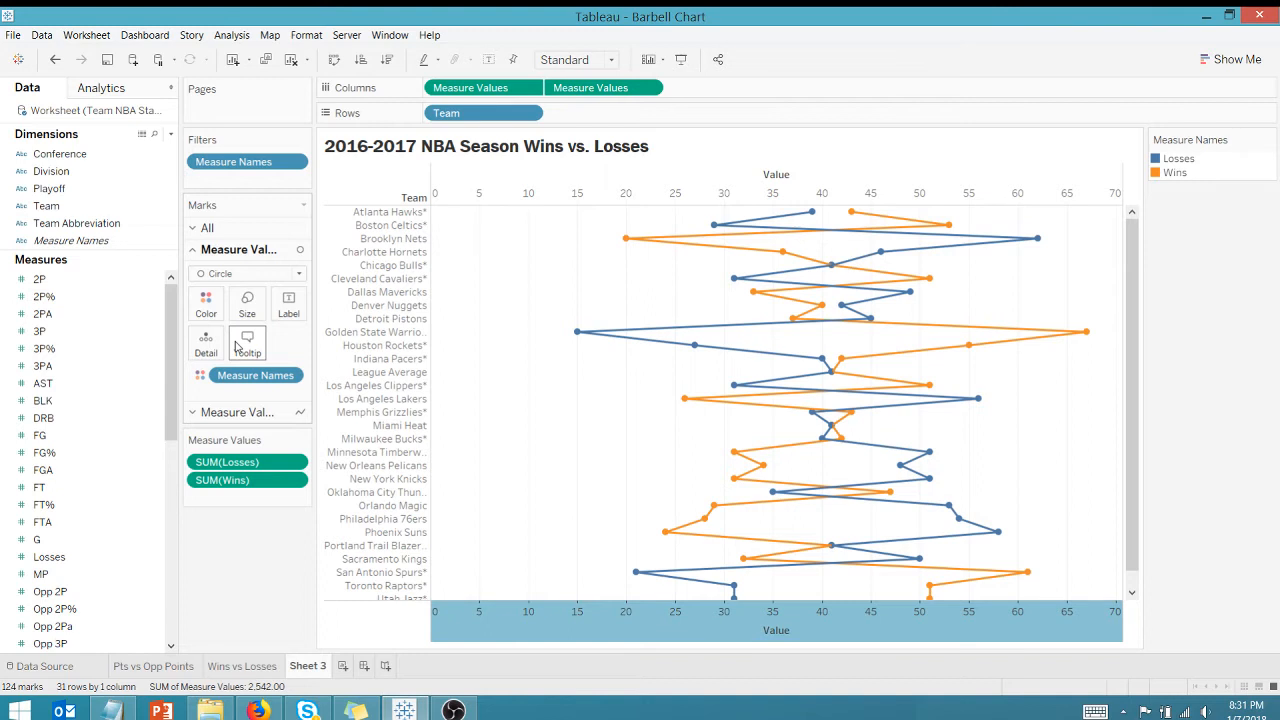
pyautogui.moveTo(690, 280)
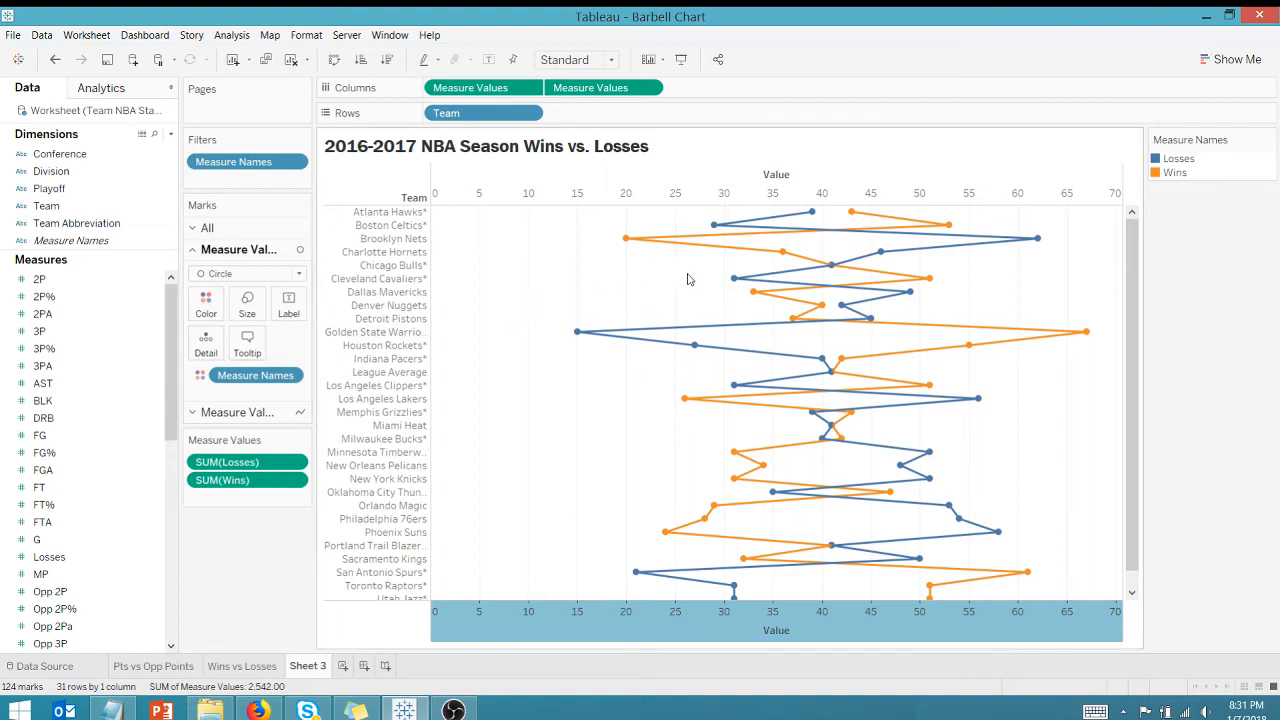
pyautogui.moveTo(812, 212)
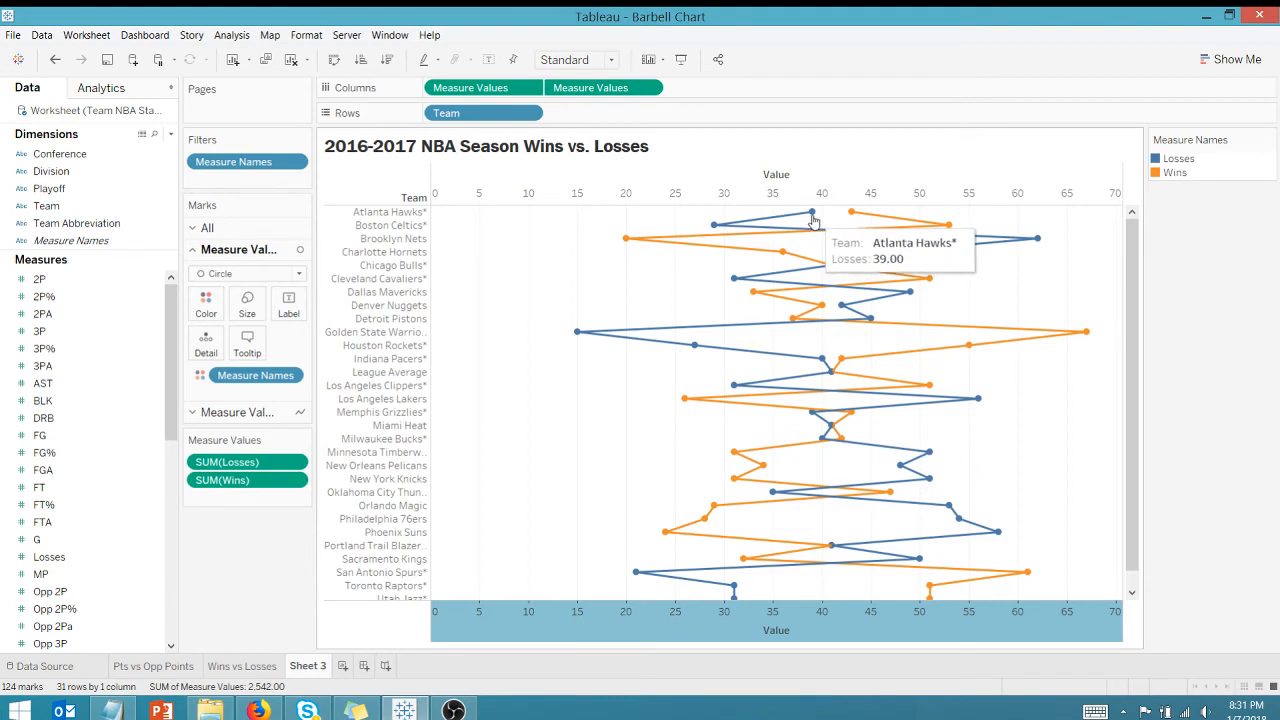
pyautogui.moveTo(716, 232)
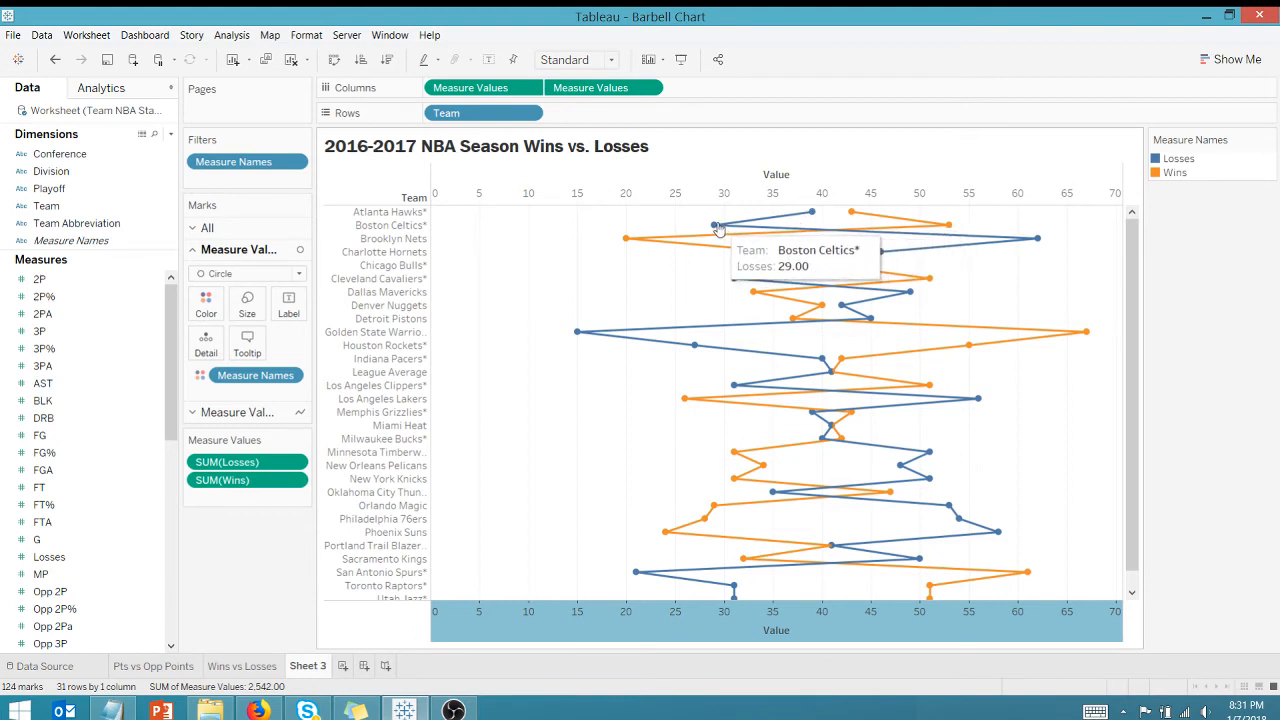
pyautogui.moveTo(848, 212)
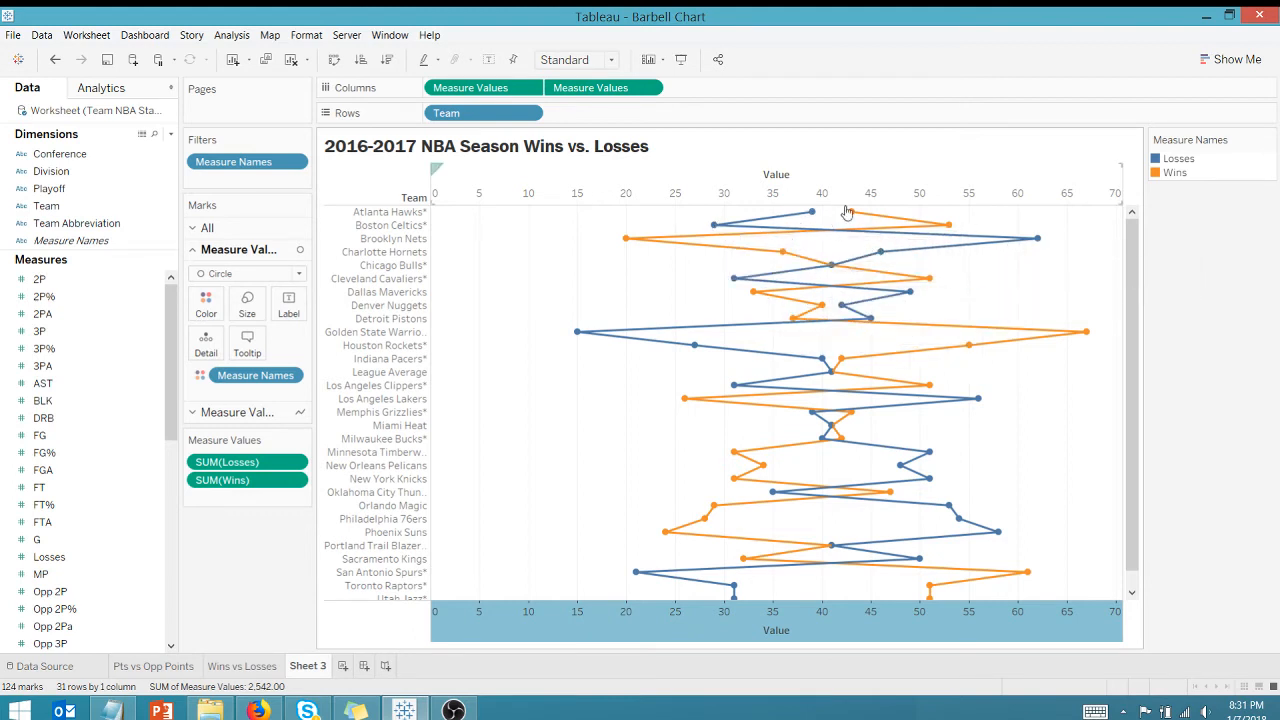
pyautogui.moveTo(738, 264)
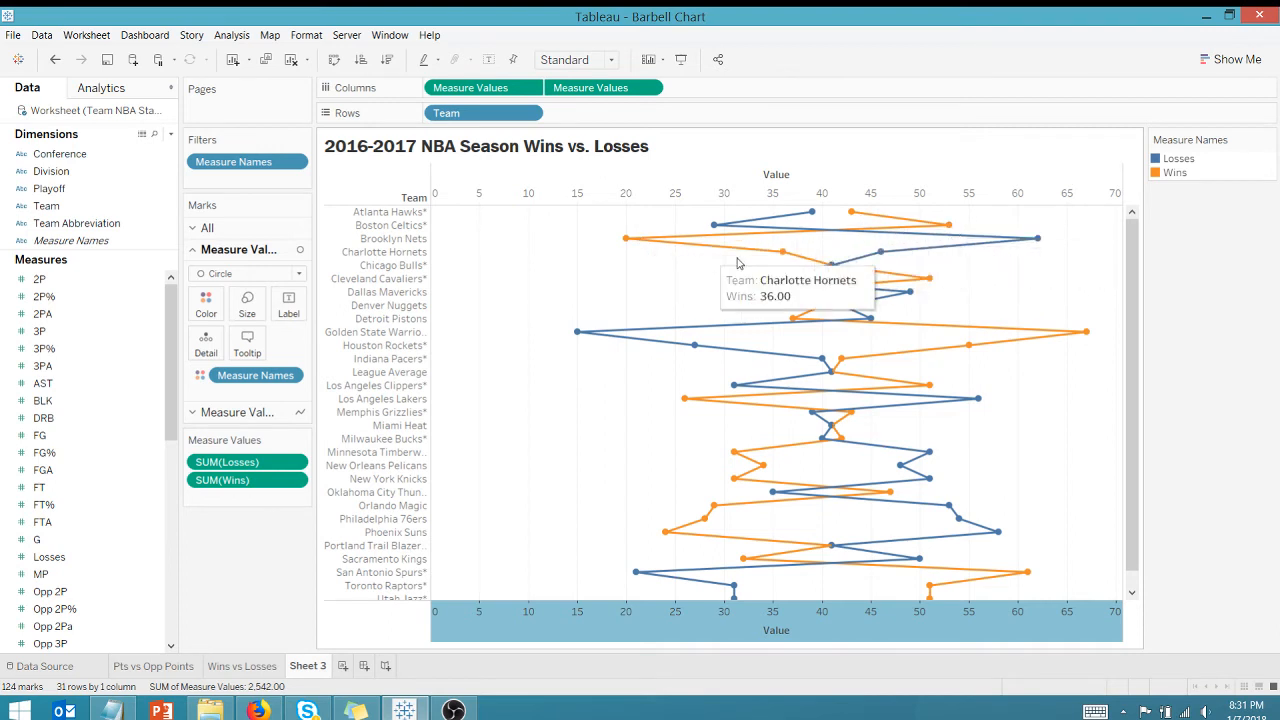
pyautogui.moveTo(632, 256)
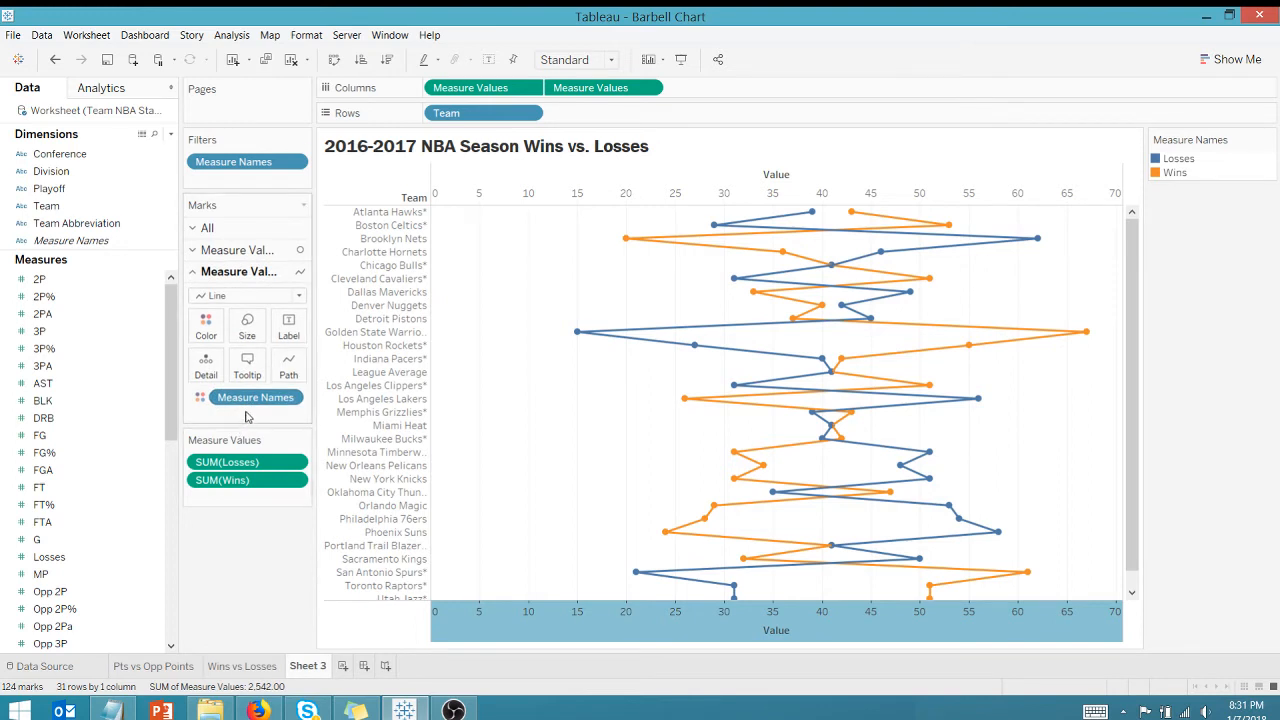
pyautogui.moveTo(248, 418)
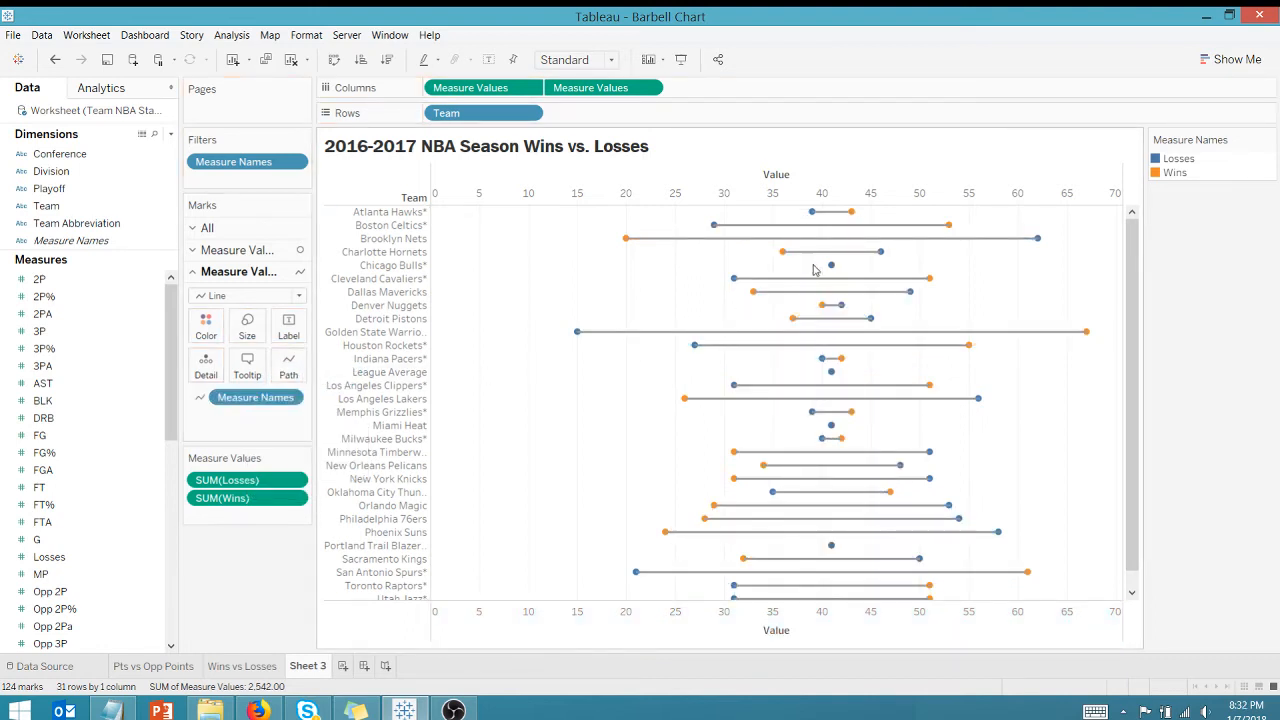
pyautogui.moveTo(844, 212)
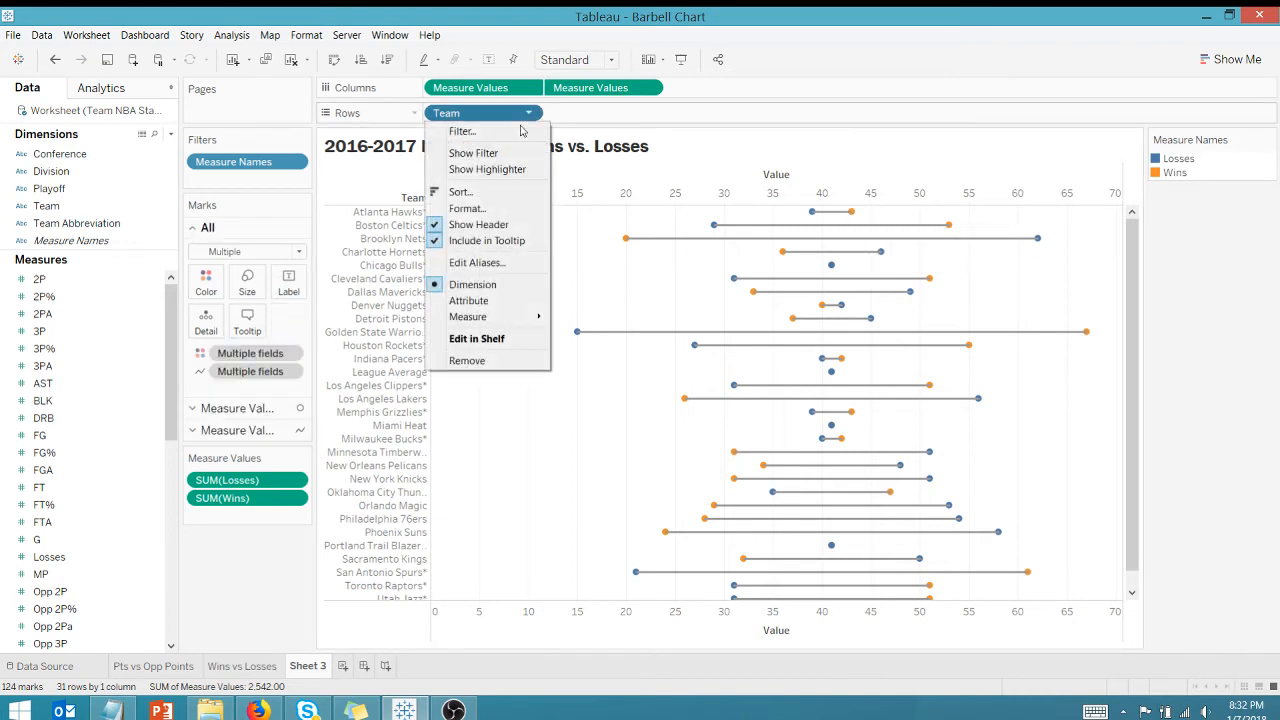
# Step: Sort Team by the Wins field (Sum) in descending order
pyautogui.click(460, 192)
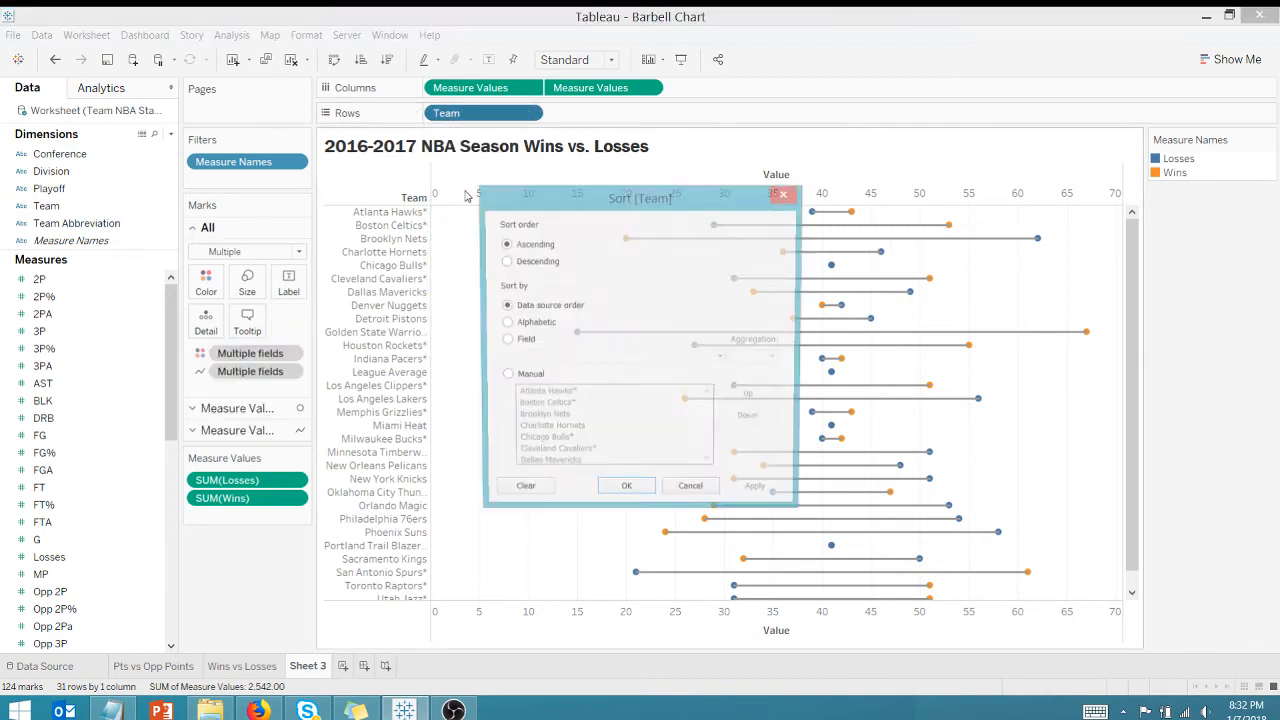
pyautogui.click(504, 340)
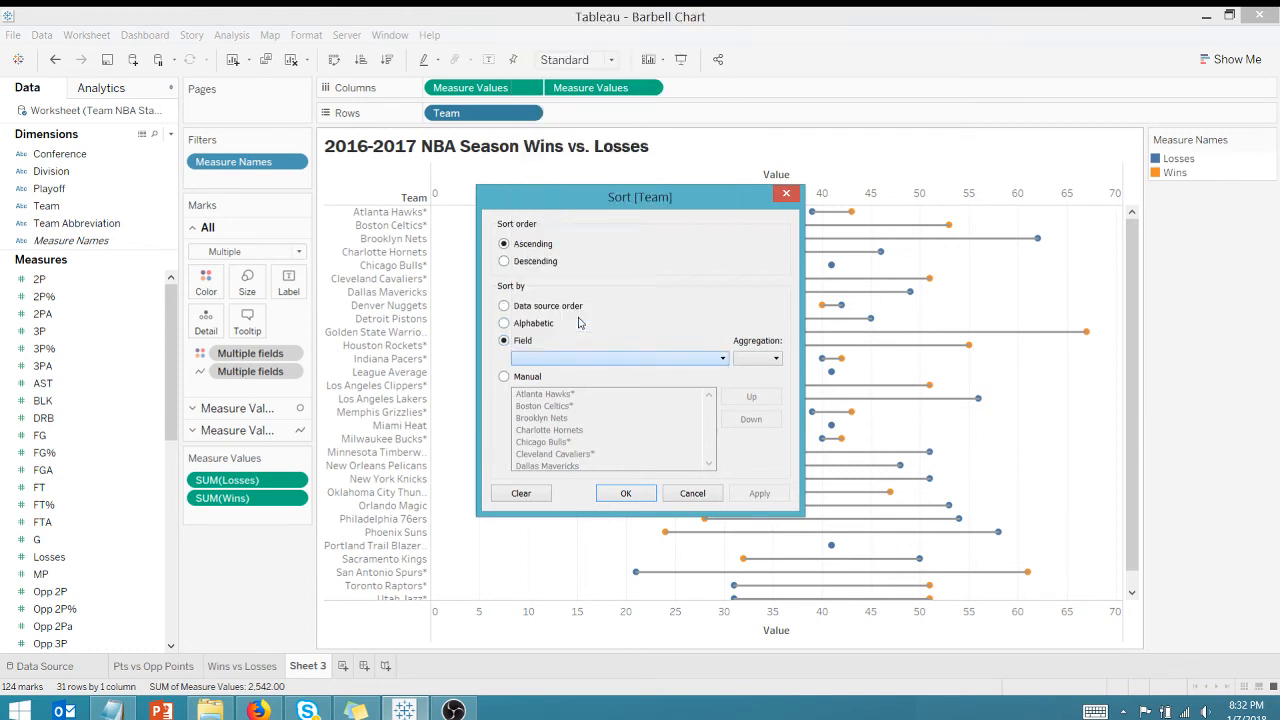
pyautogui.click(504, 260)
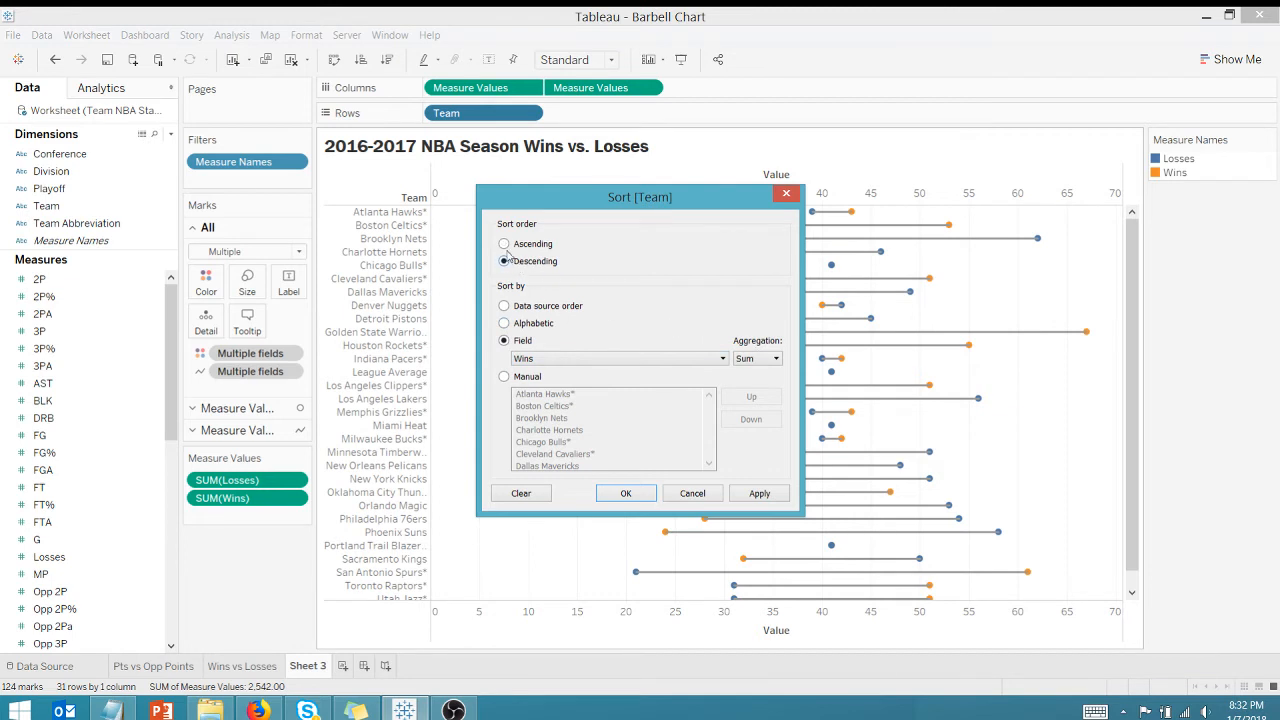
pyautogui.click(758, 492)
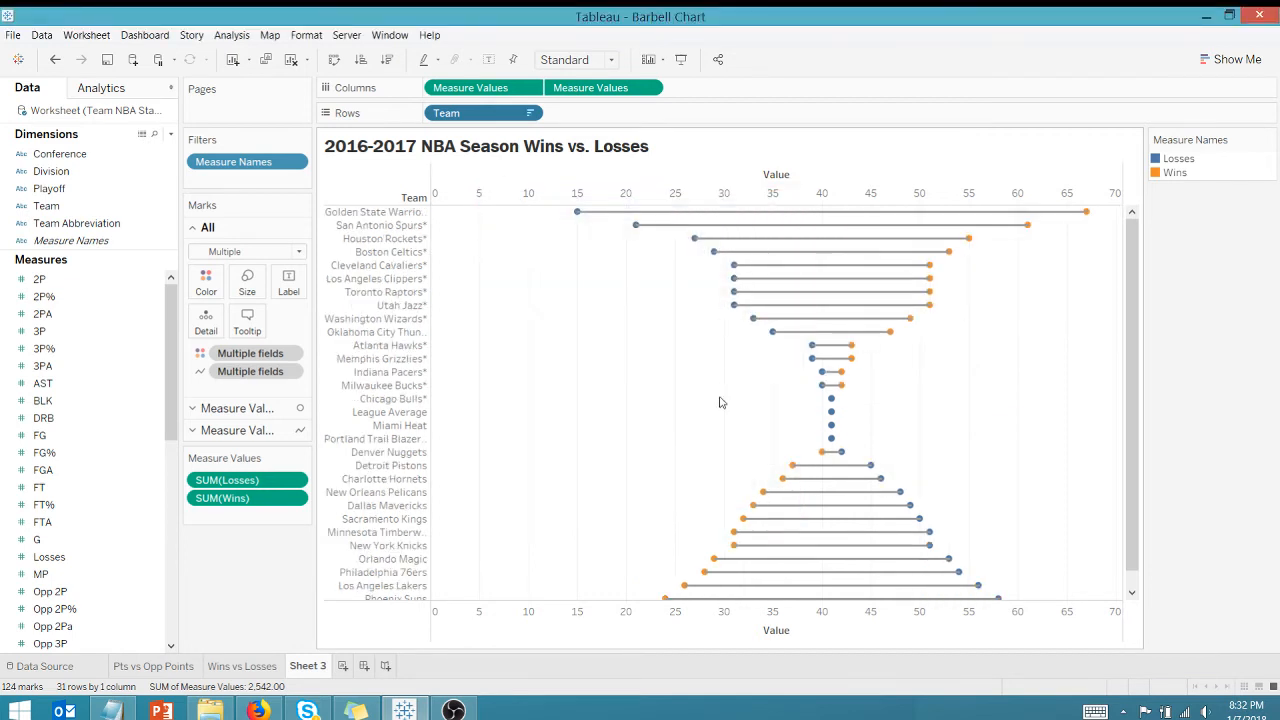
pyautogui.moveTo(746, 340)
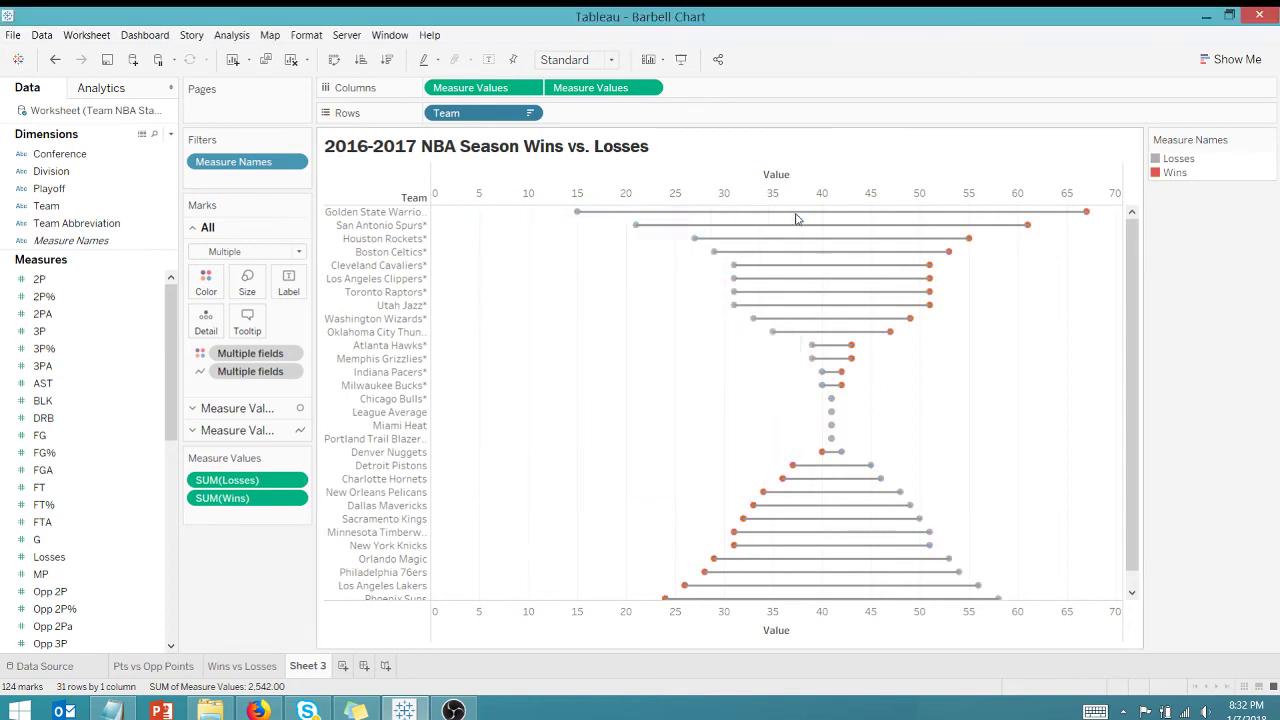
pyautogui.moveTo(1082, 210)
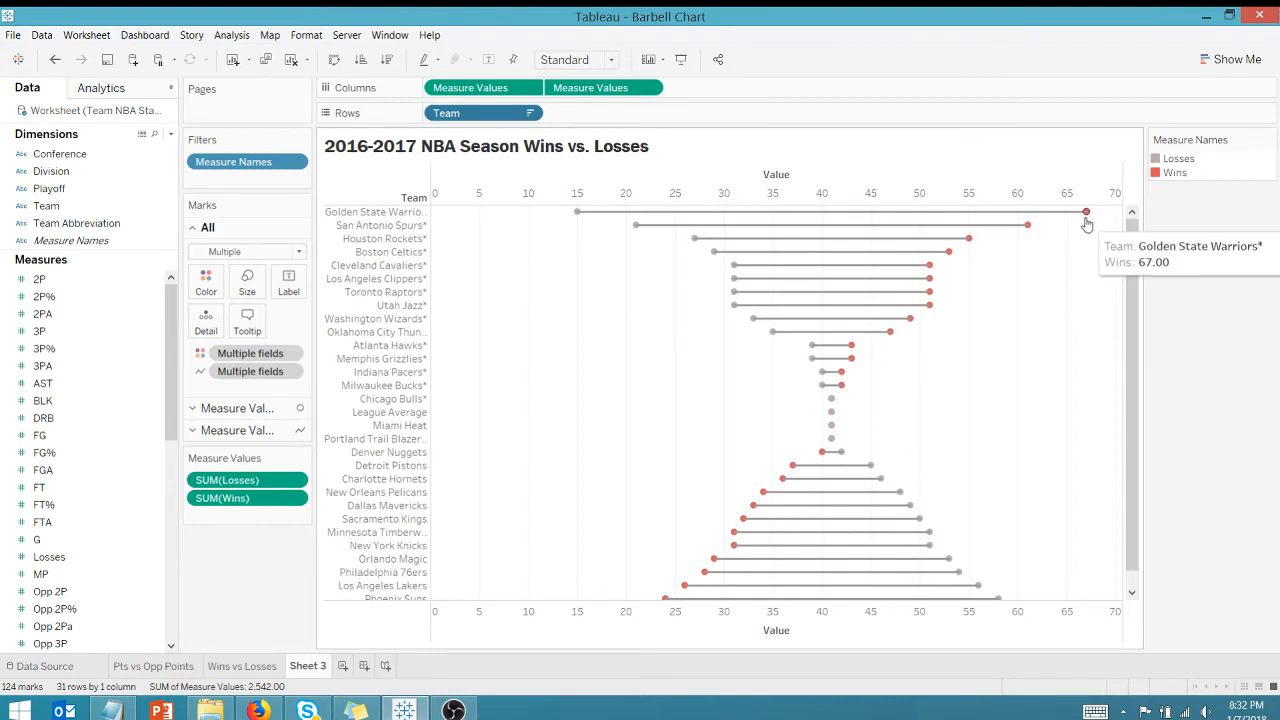
pyautogui.moveTo(558, 228)
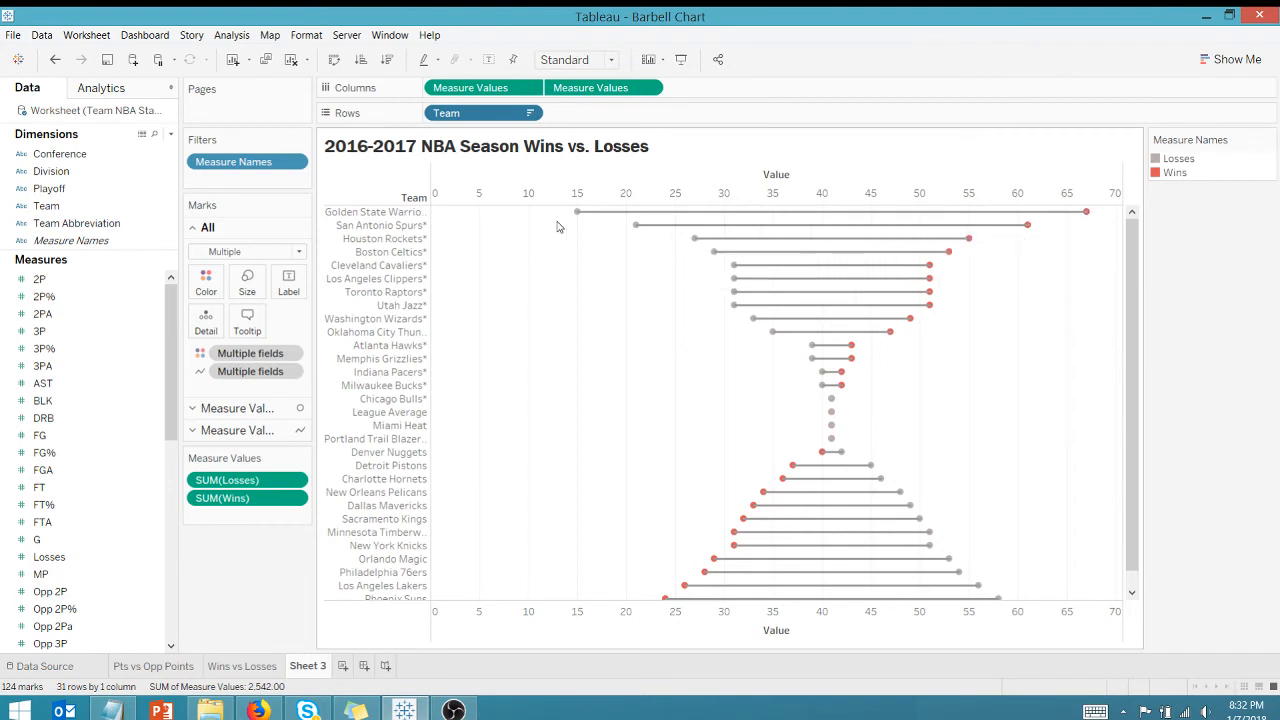
pyautogui.moveTo(448, 236)
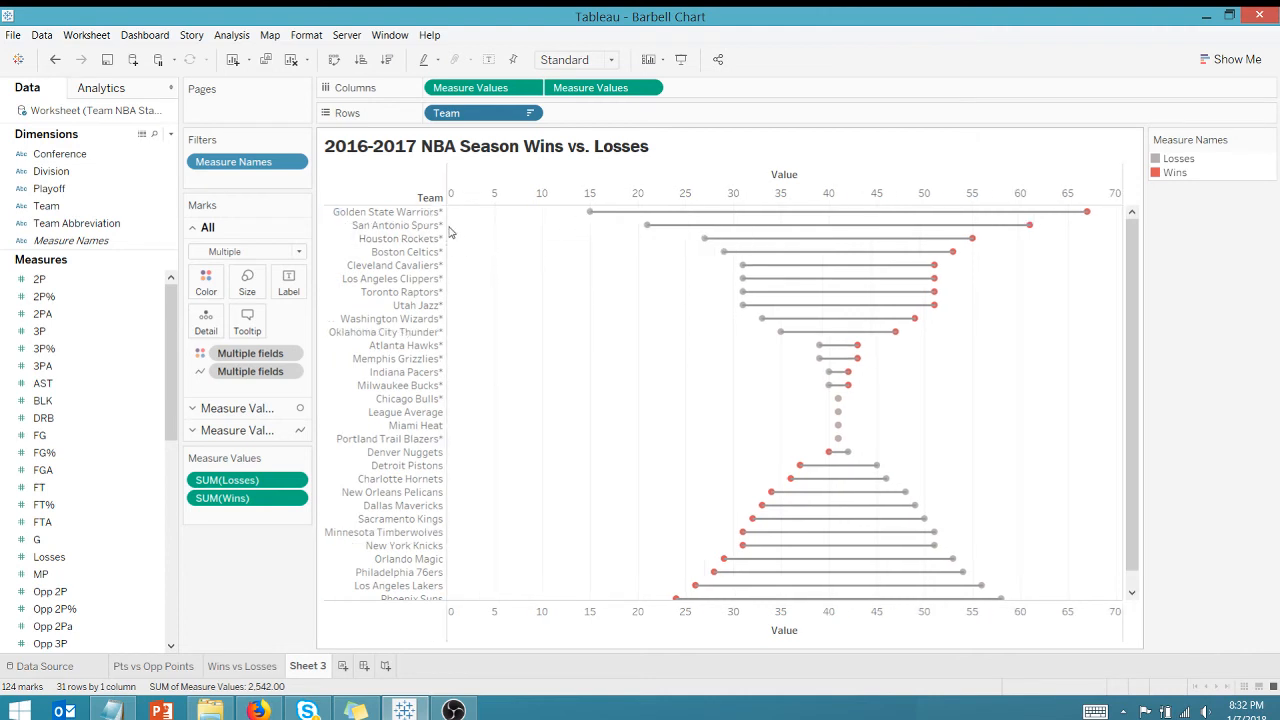
pyautogui.moveTo(440, 312)
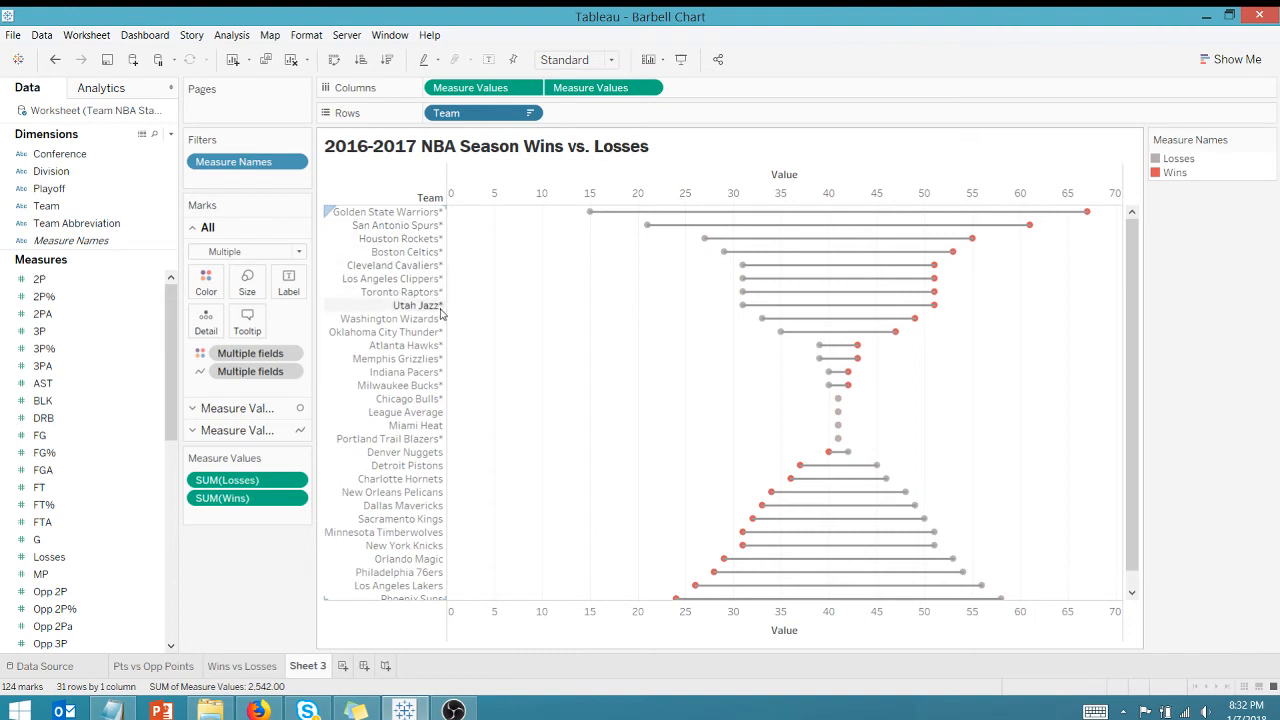
pyautogui.moveTo(880, 418)
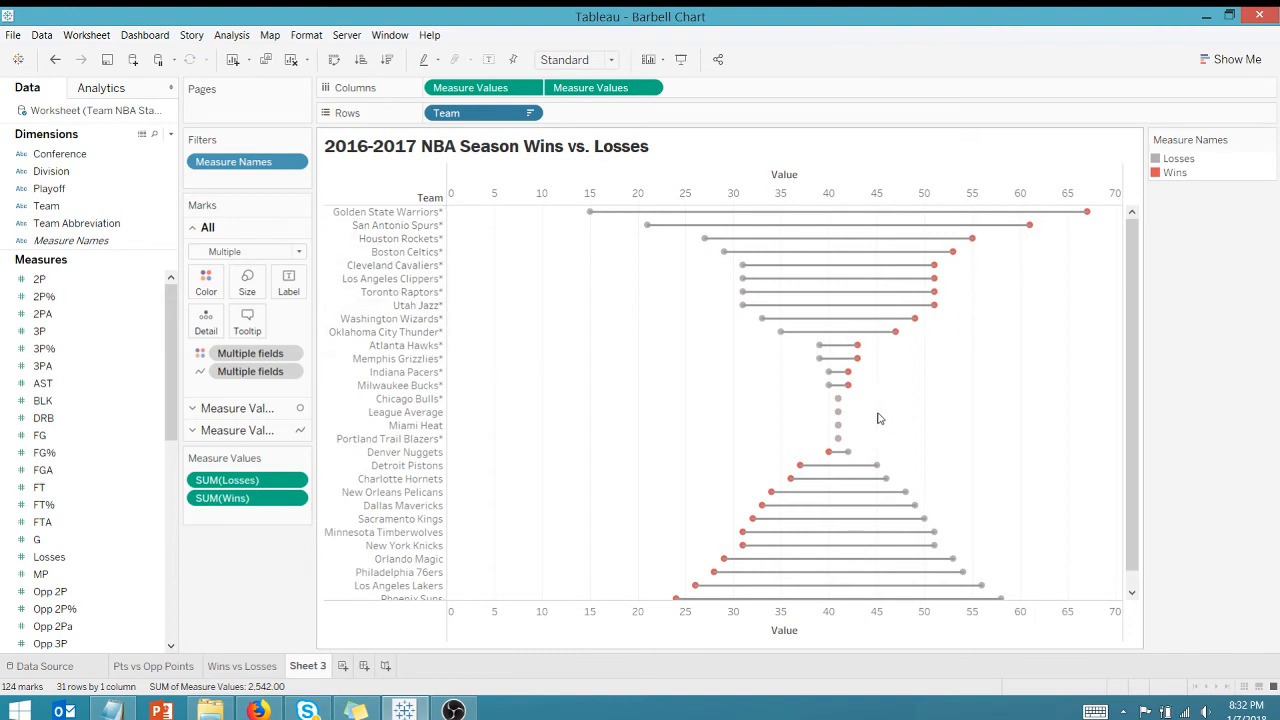
pyautogui.moveTo(836, 408)
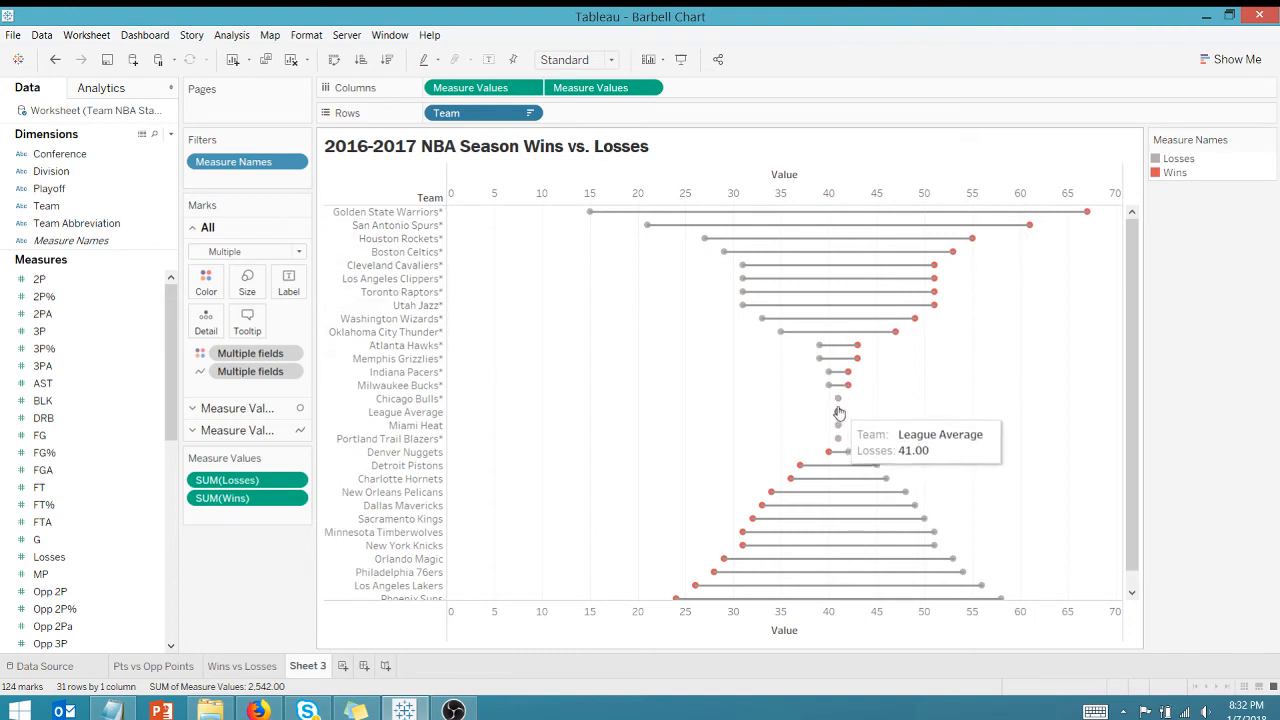
pyautogui.moveTo(976, 434)
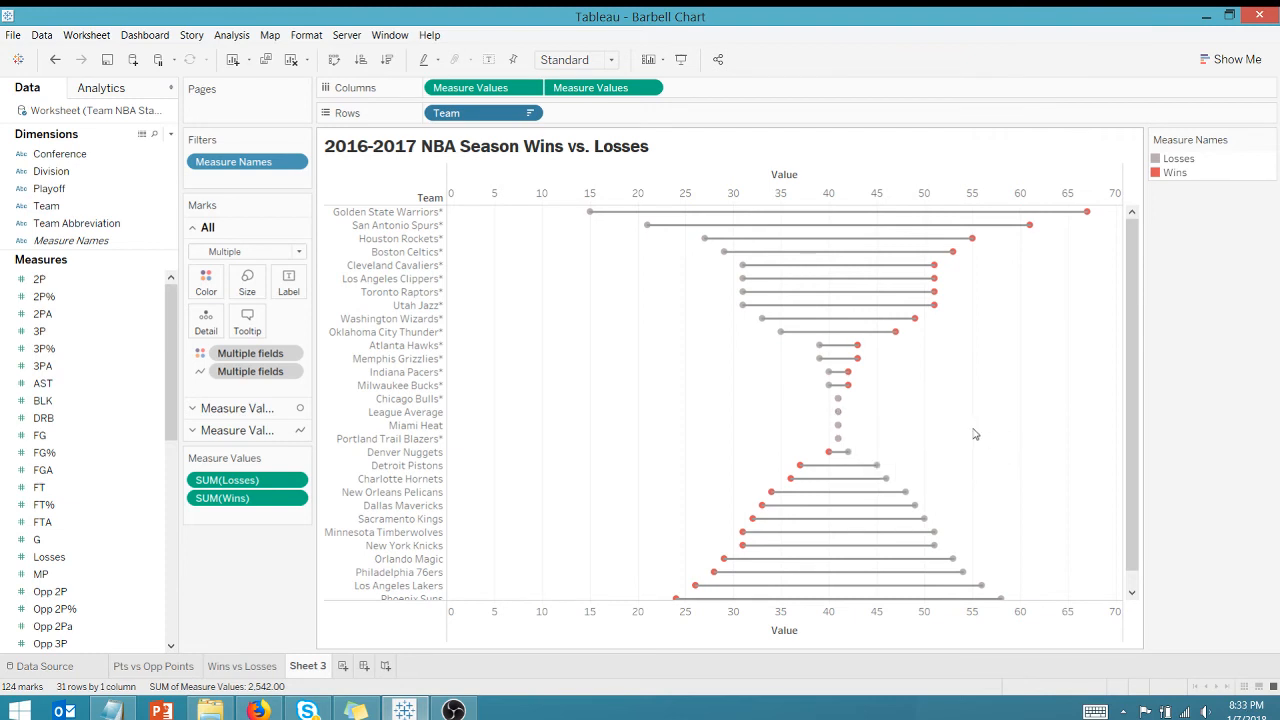
pyautogui.moveTo(796, 480)
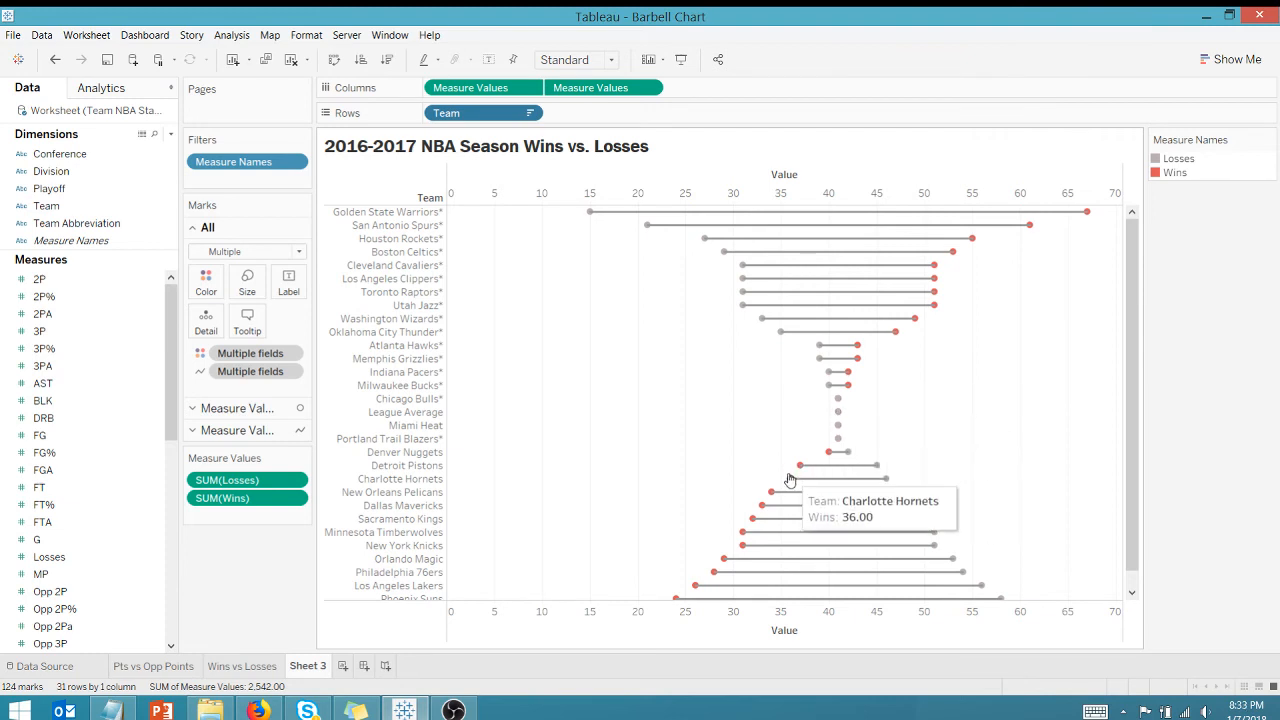
pyautogui.moveTo(772, 496)
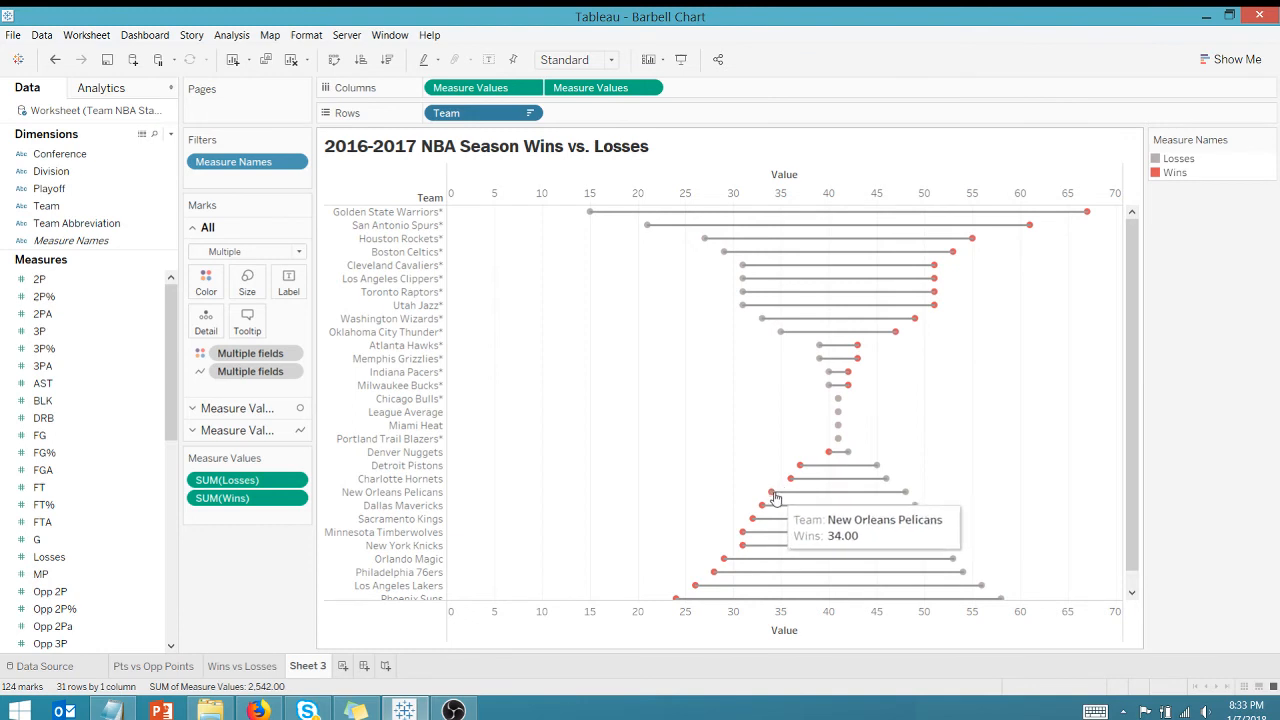
pyautogui.moveTo(692, 588)
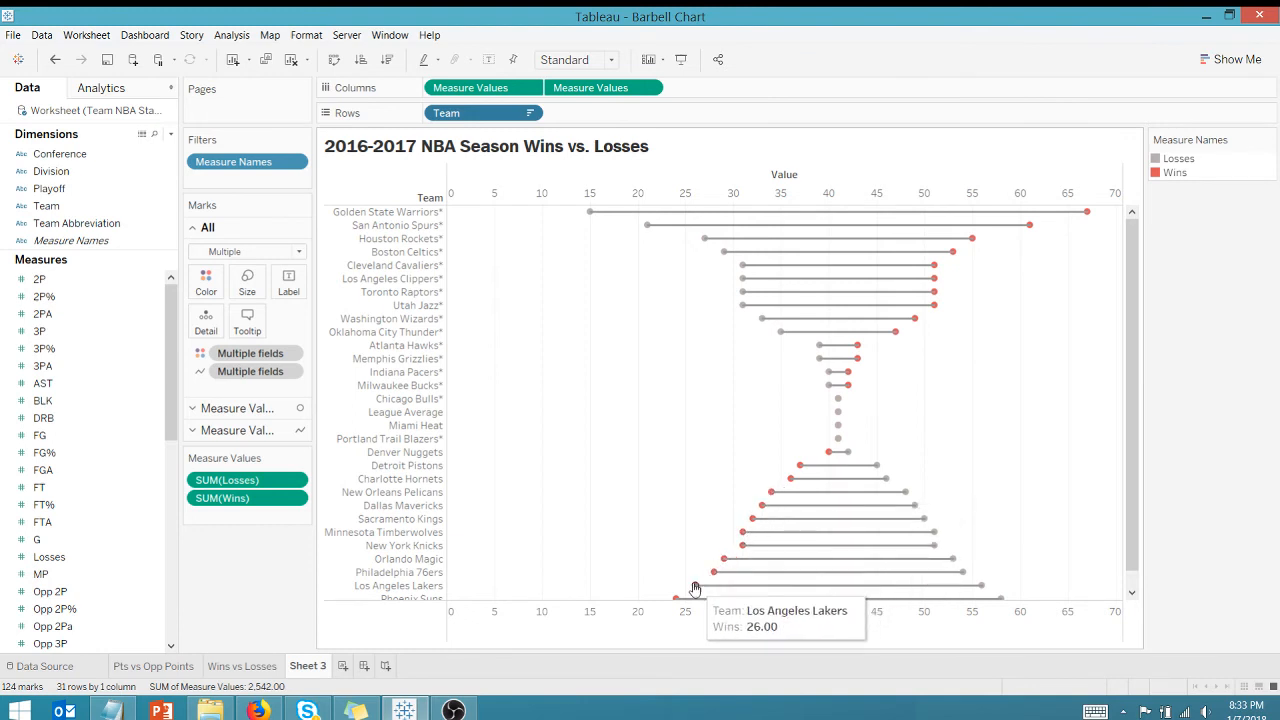
pyautogui.moveTo(774, 294)
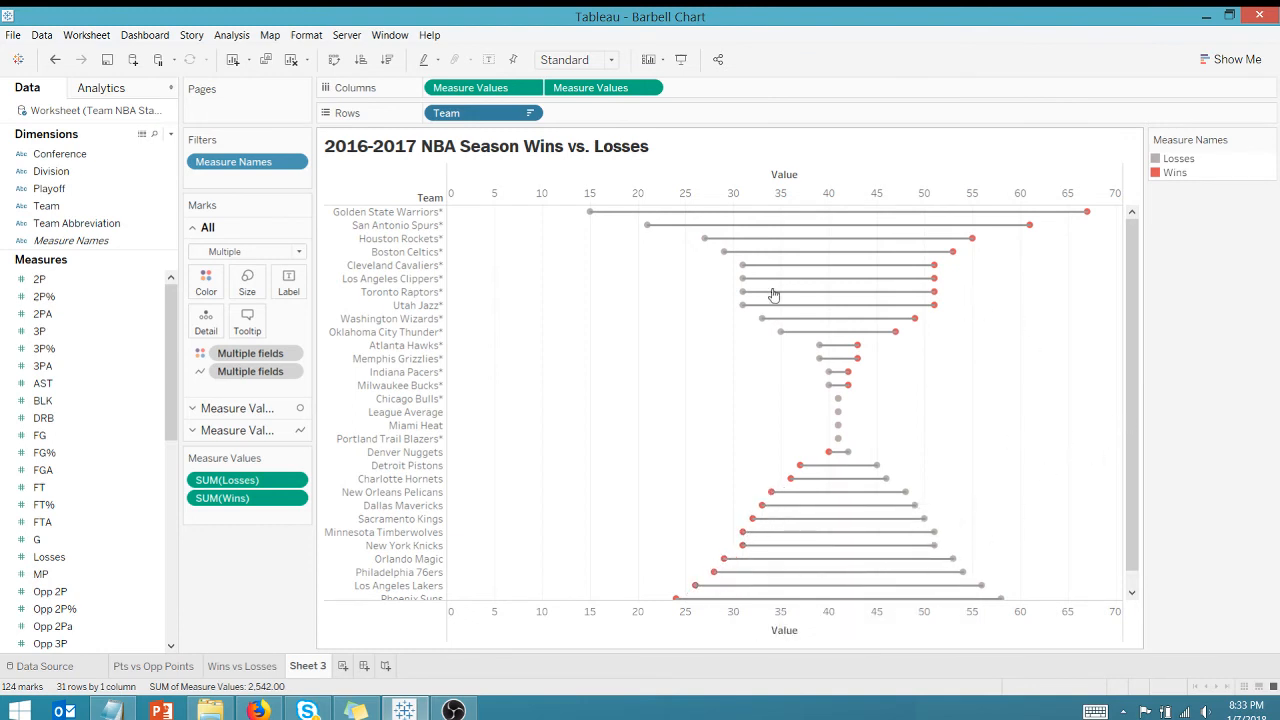
# Step: Fit the chart to Entire View and add Conference to Rows before Team
pyautogui.click(610, 60)
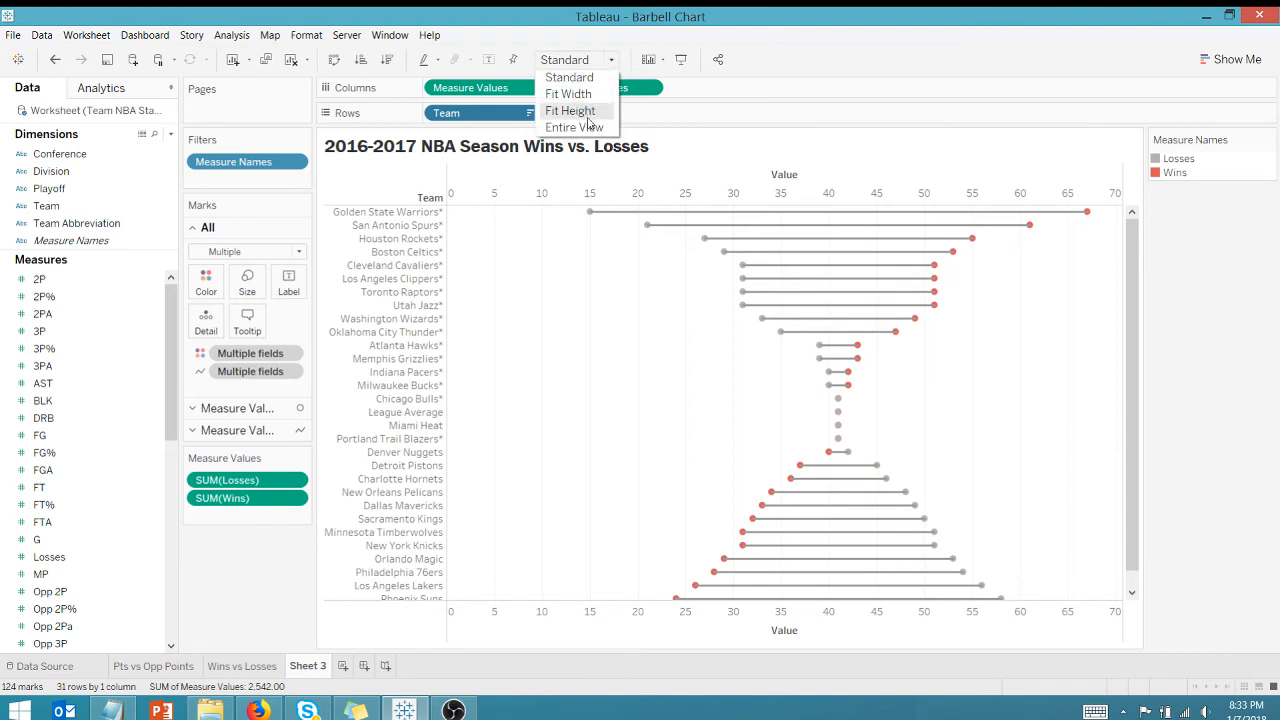
pyautogui.click(586, 128)
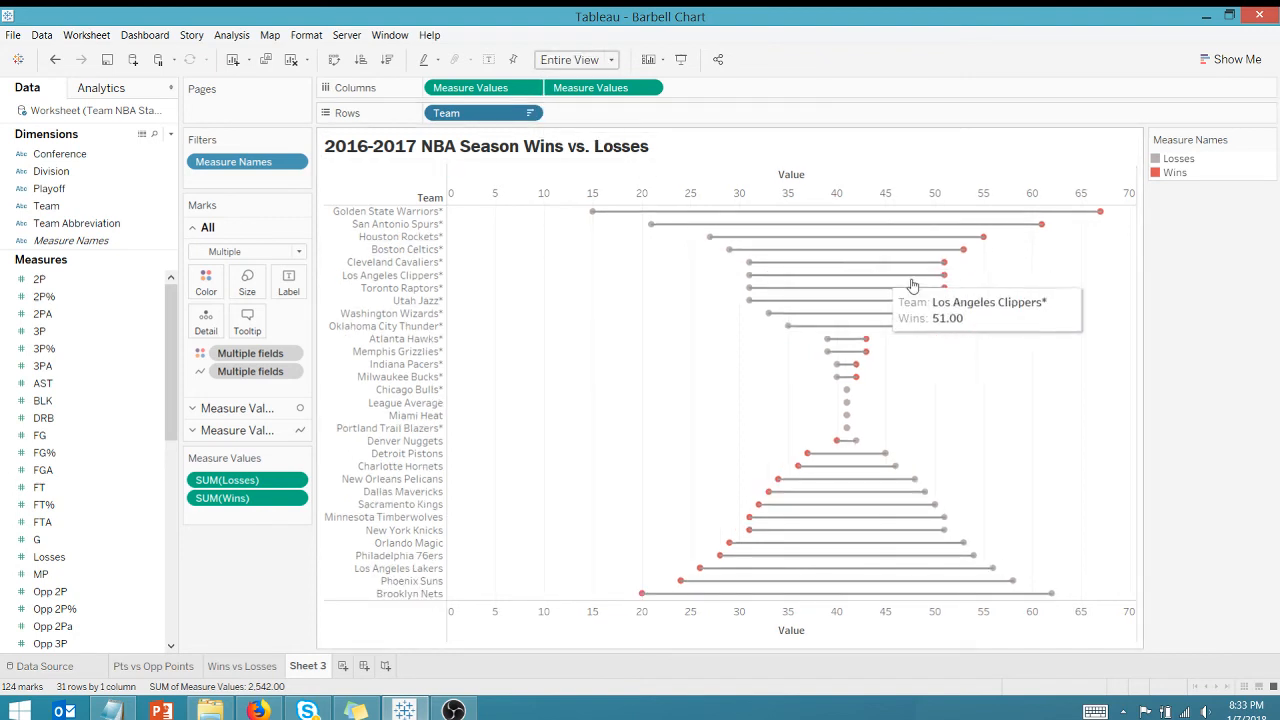
pyautogui.moveTo(168, 192)
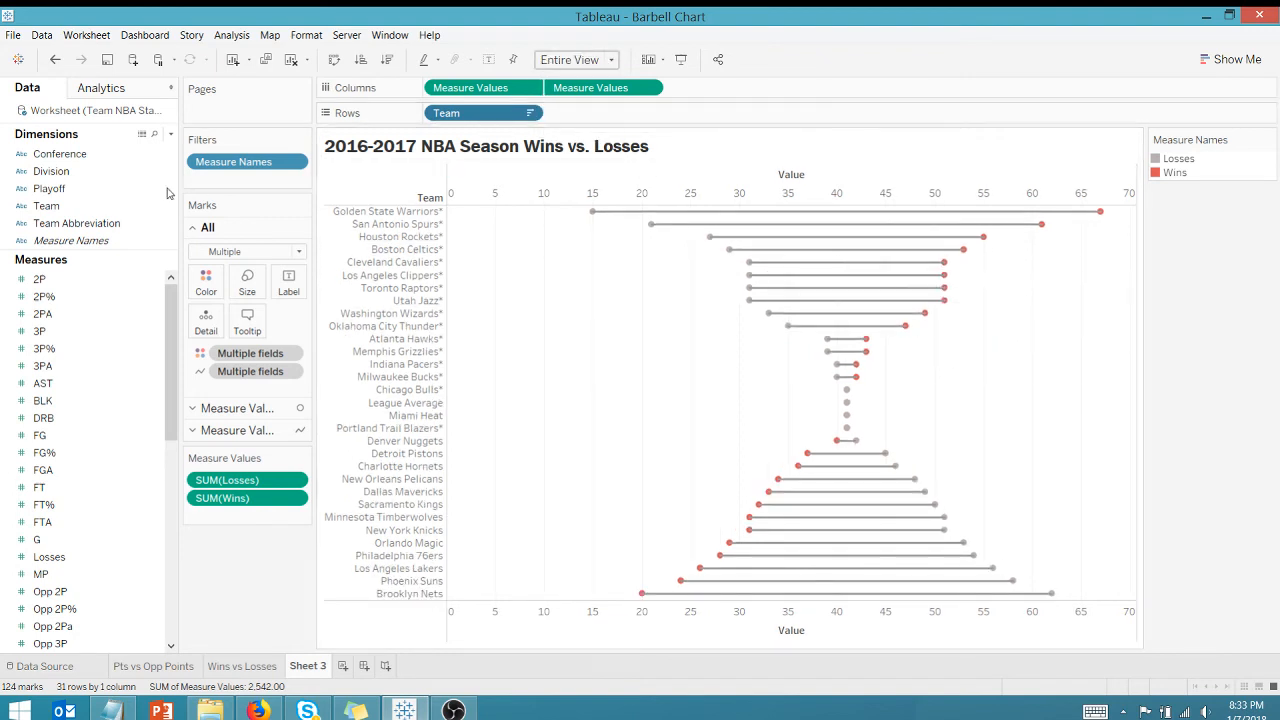
pyautogui.moveTo(52, 170)
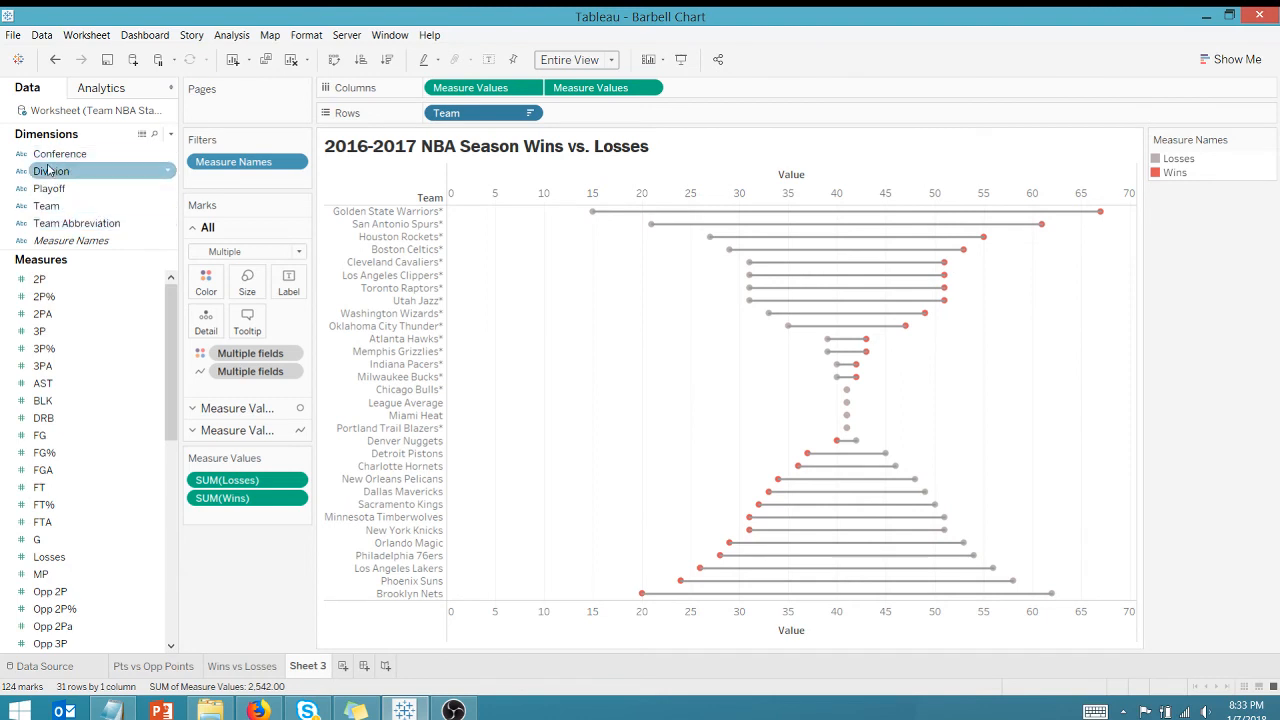
pyautogui.moveTo(52, 170); pyautogui.dragTo(420, 112)
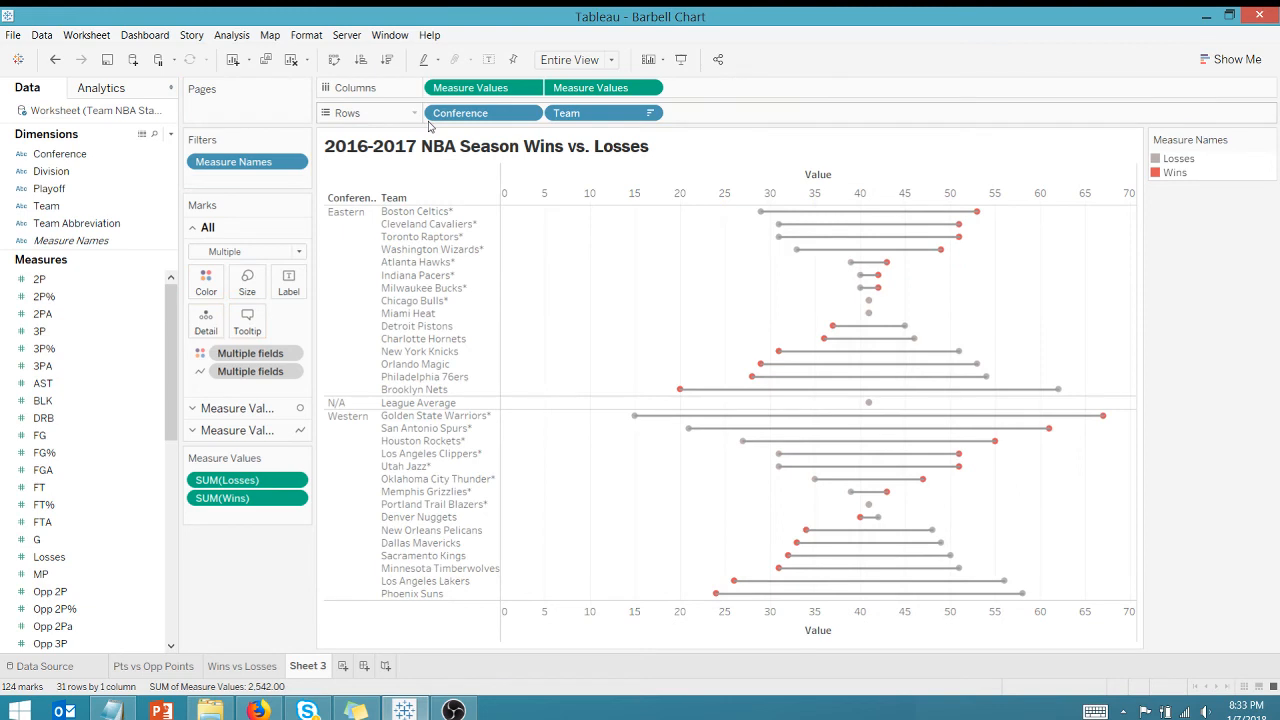
pyautogui.moveTo(676, 354)
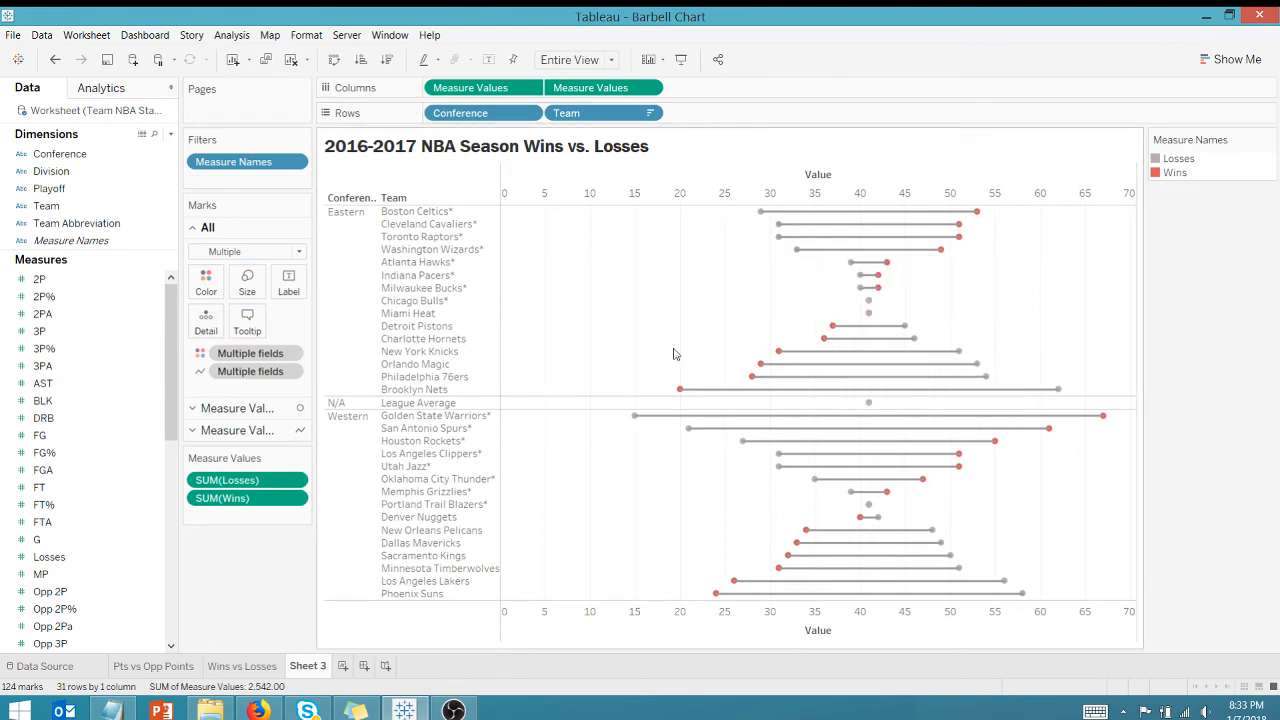
# Step: Exclude the League Average row from the chart
pyautogui.rightClick(416, 402)
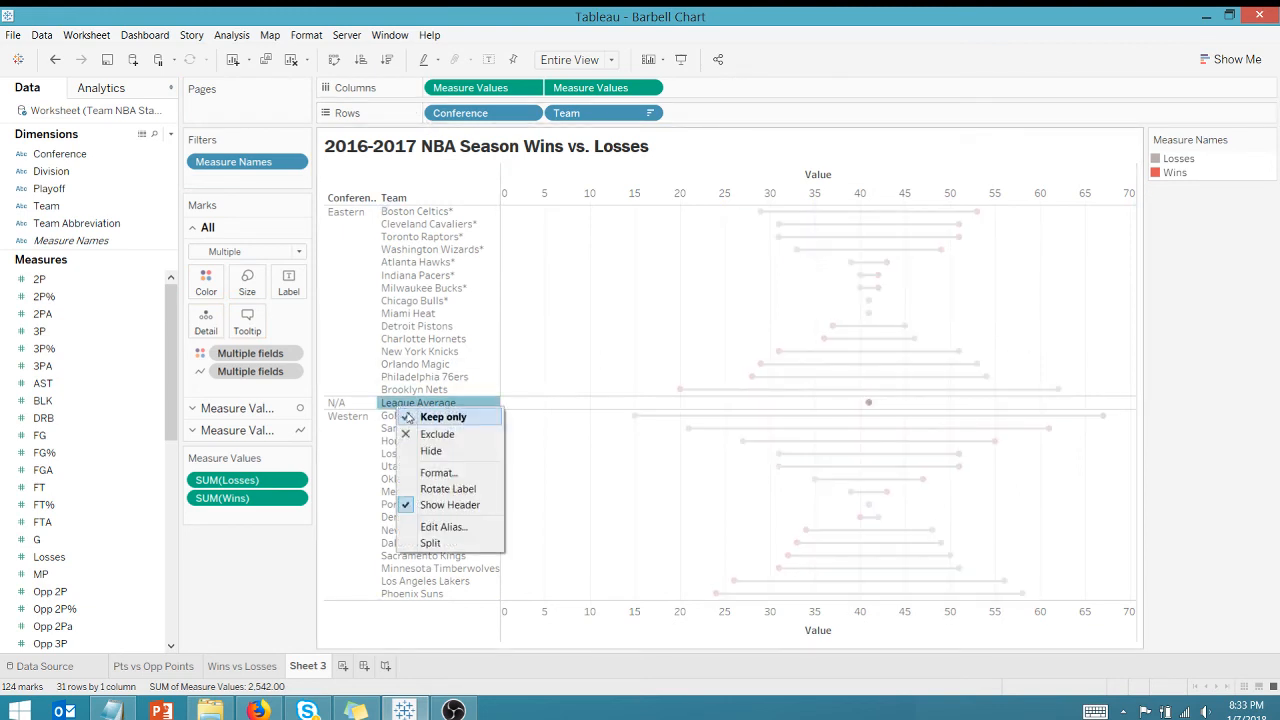
pyautogui.click(436, 434)
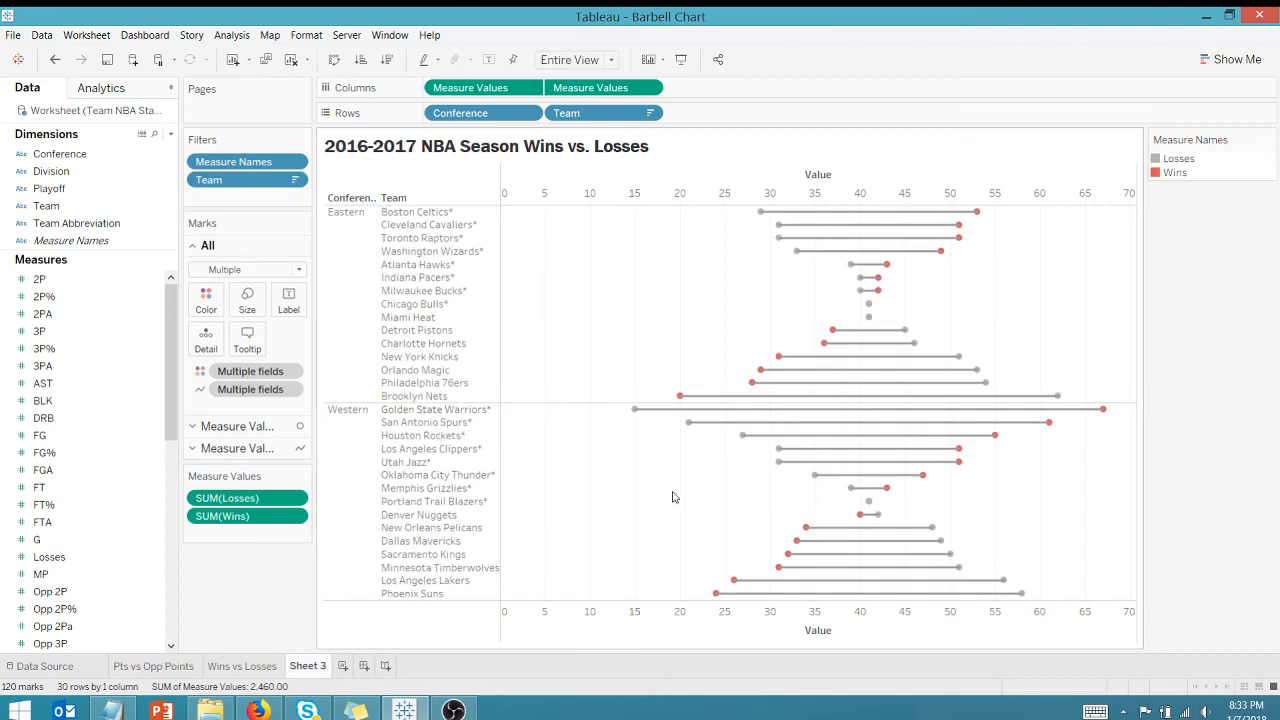
pyautogui.moveTo(810, 472)
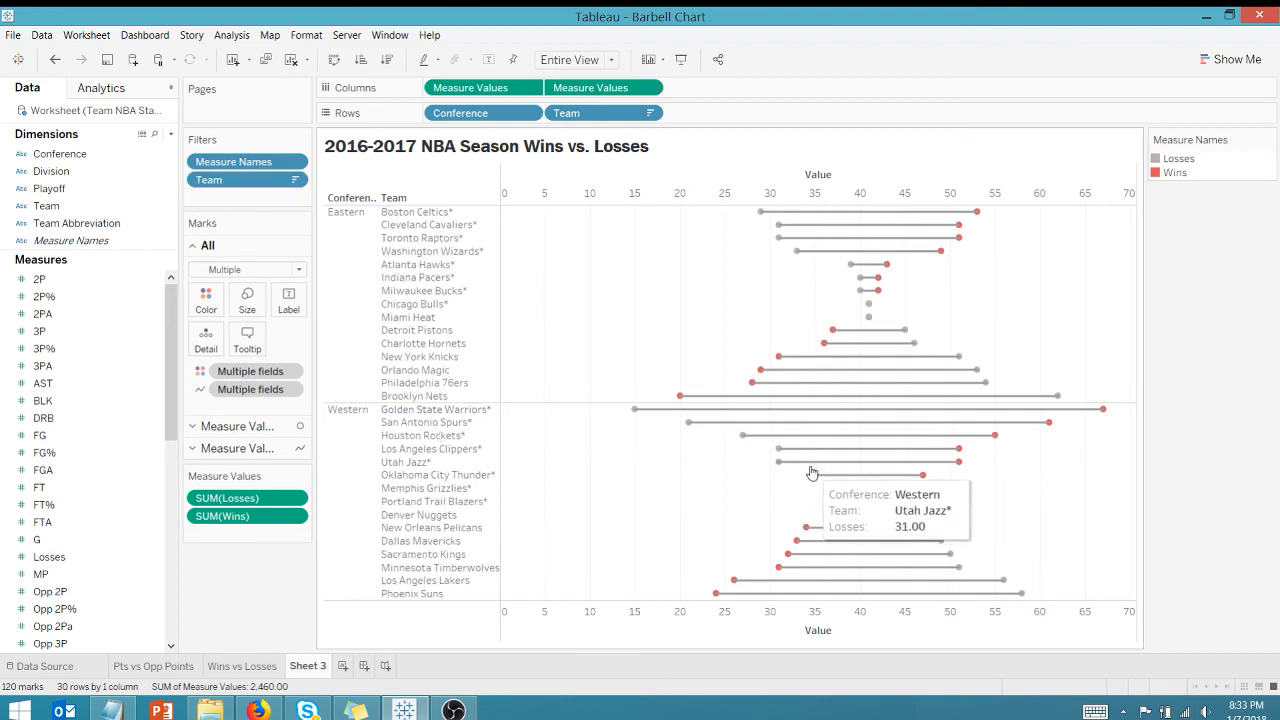
pyautogui.moveTo(1076, 458)
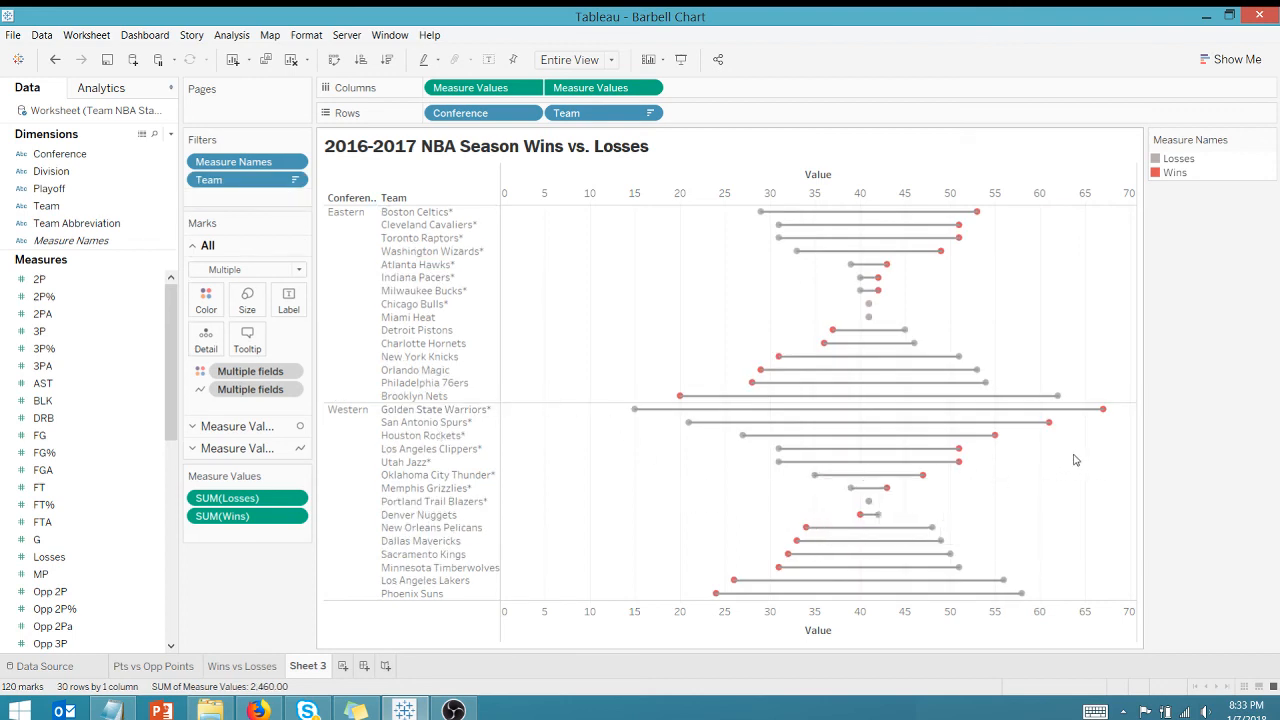
pyautogui.moveTo(1032, 412)
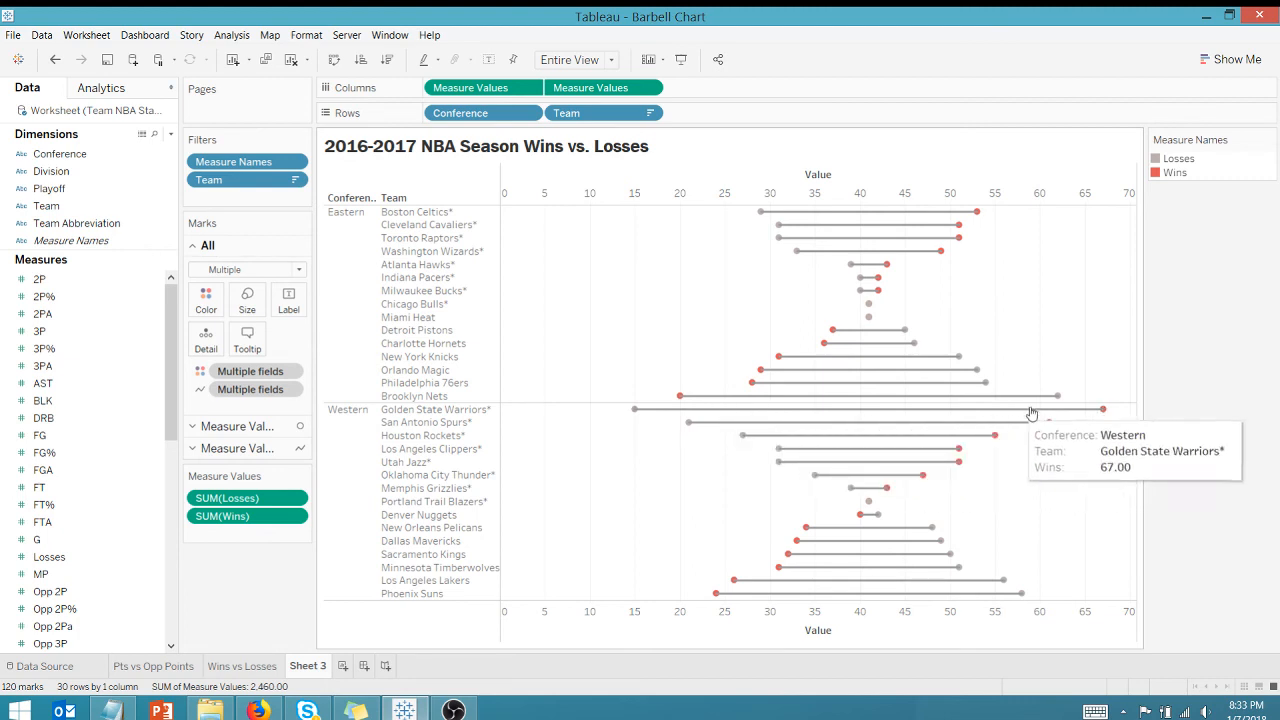
pyautogui.moveTo(1030, 468)
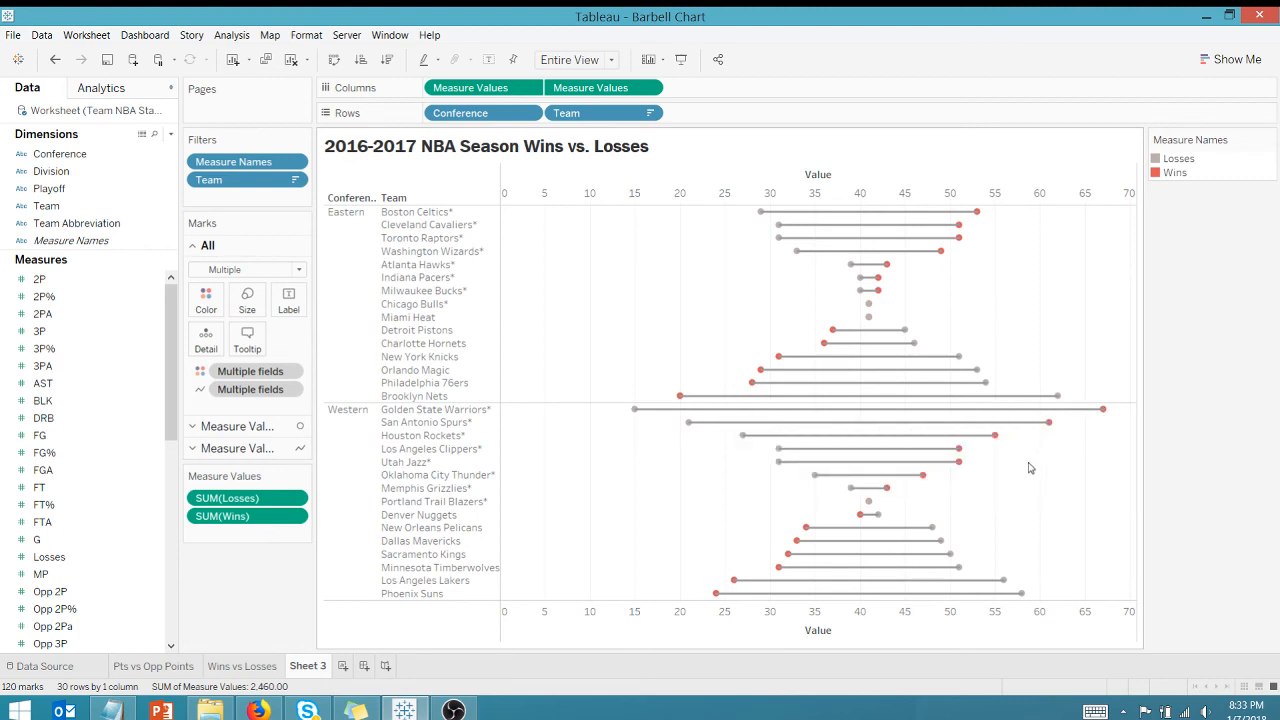
pyautogui.moveTo(948, 516)
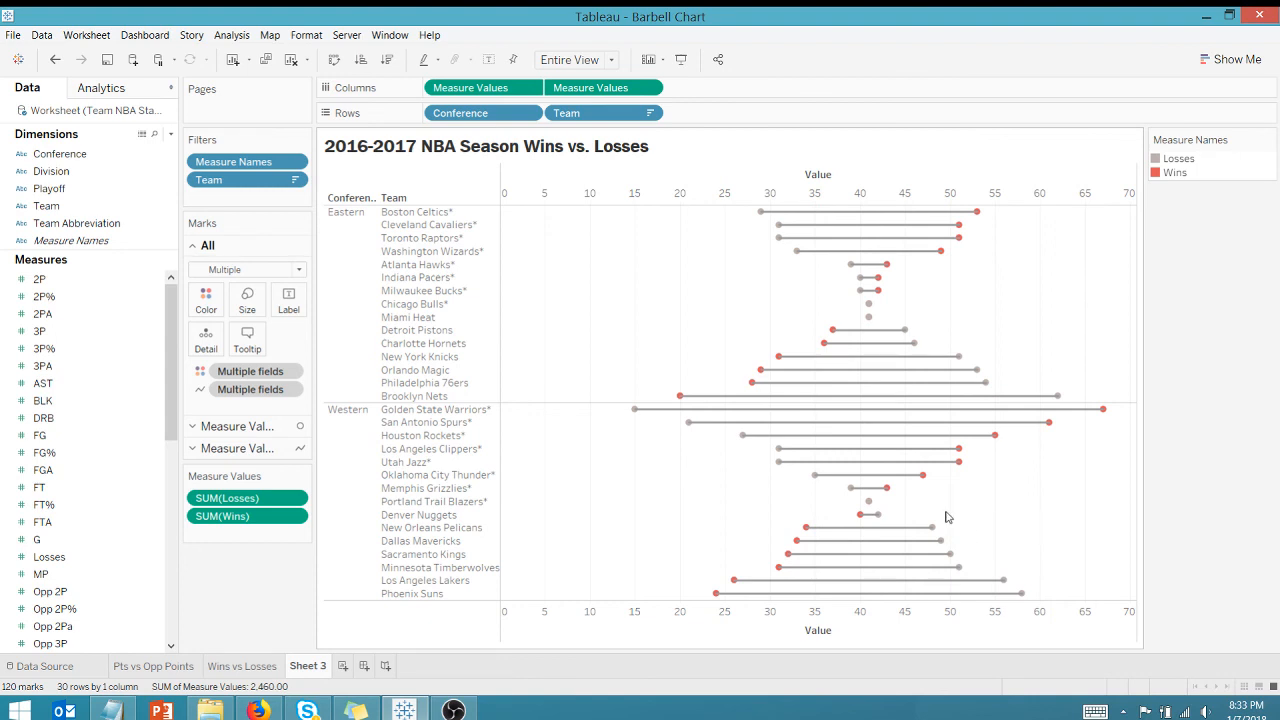
pyautogui.moveTo(1018, 528)
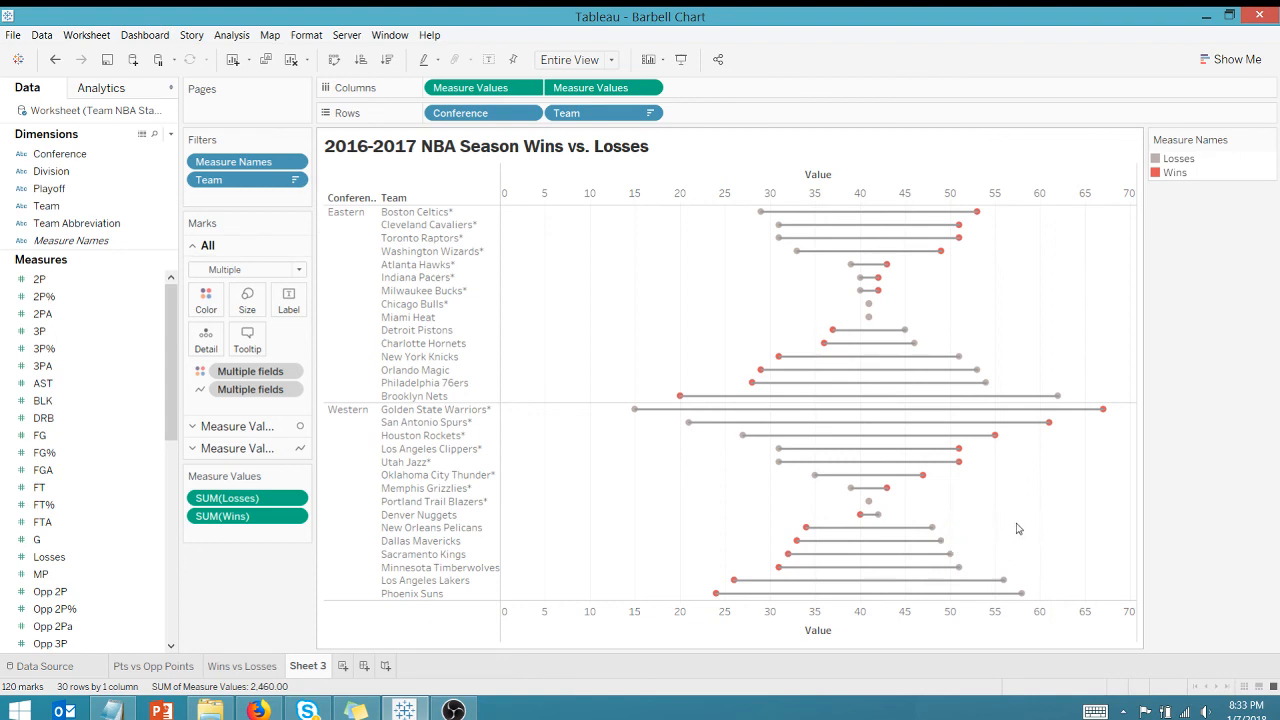
pyautogui.moveTo(1030, 522)
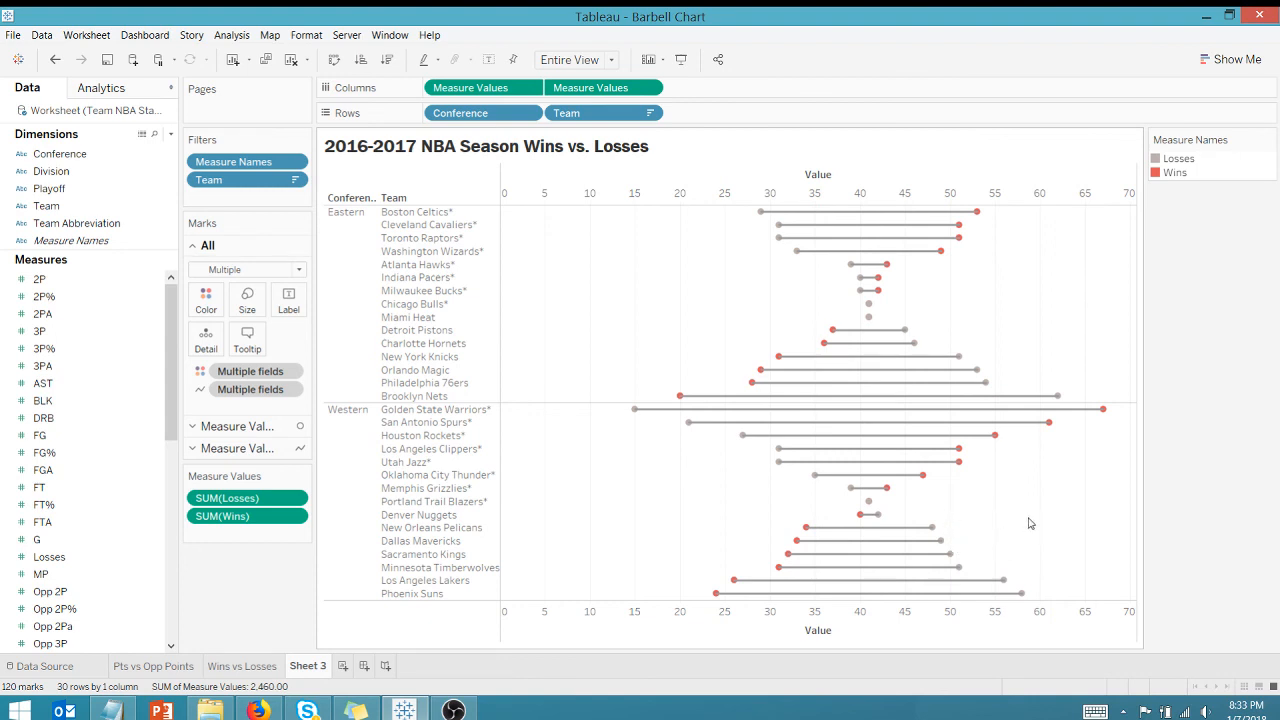
pyautogui.moveTo(964, 544)
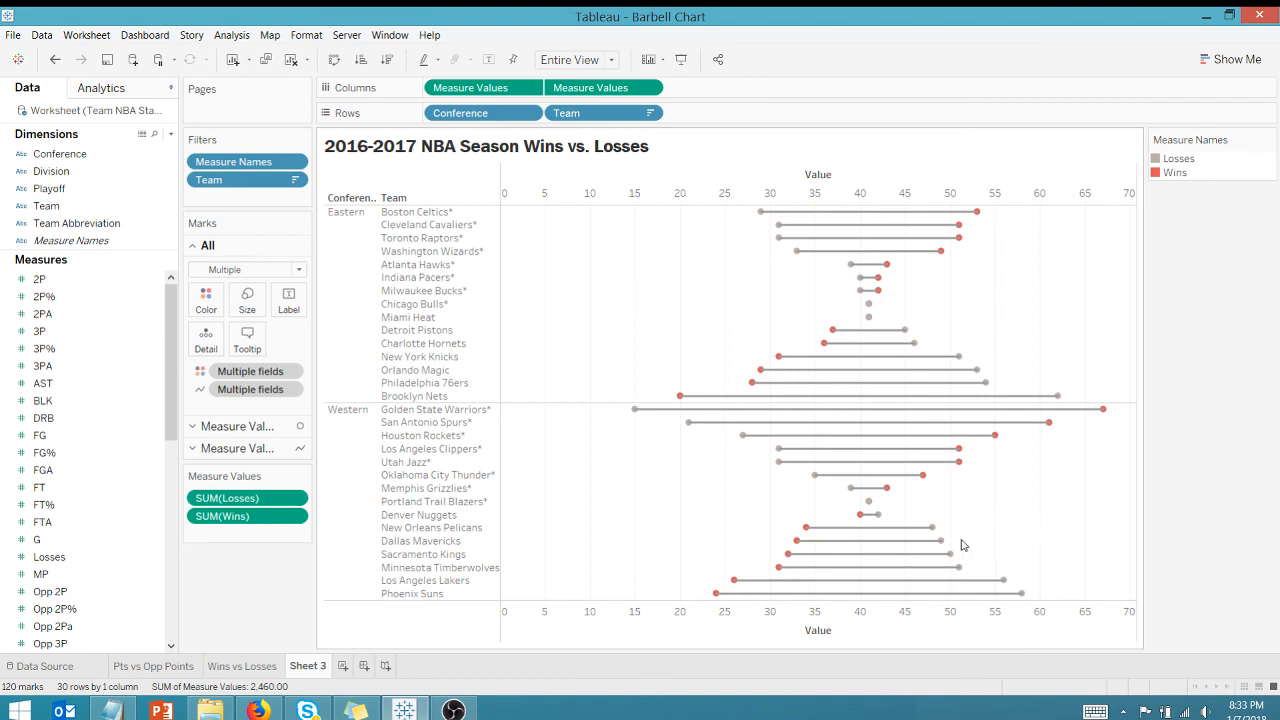
pyautogui.moveTo(832, 356)
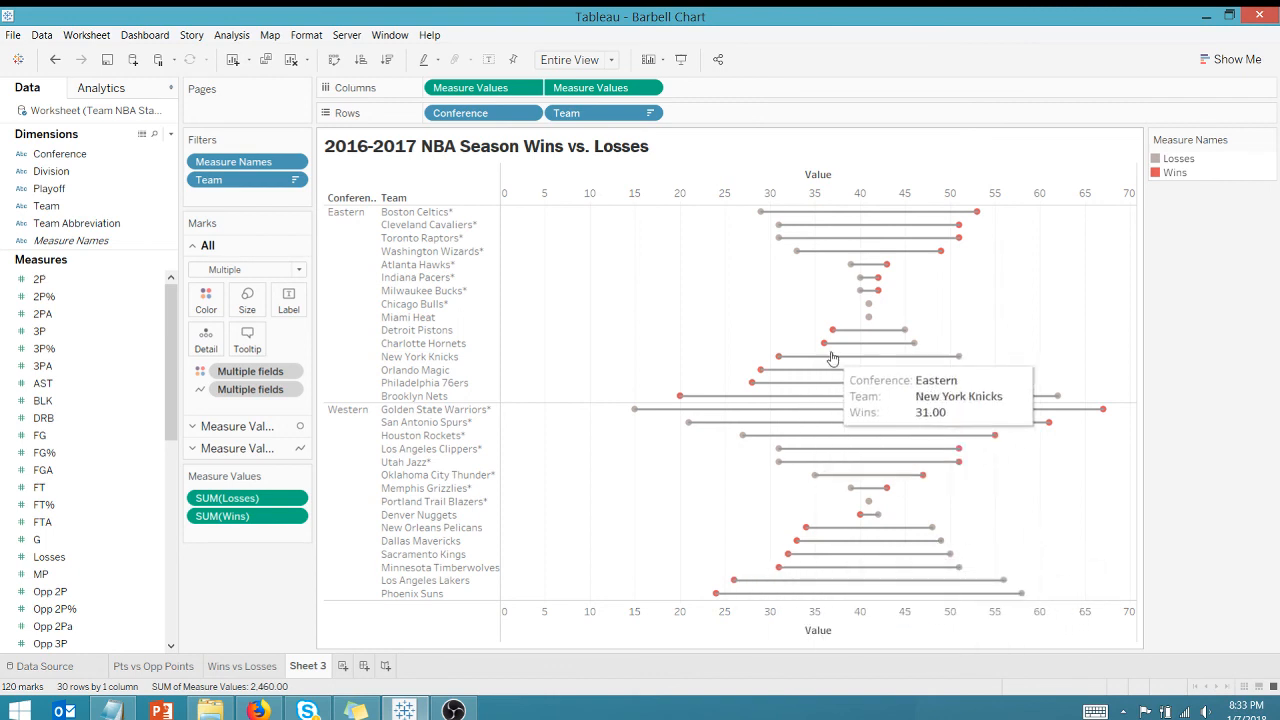
pyautogui.moveTo(824, 350)
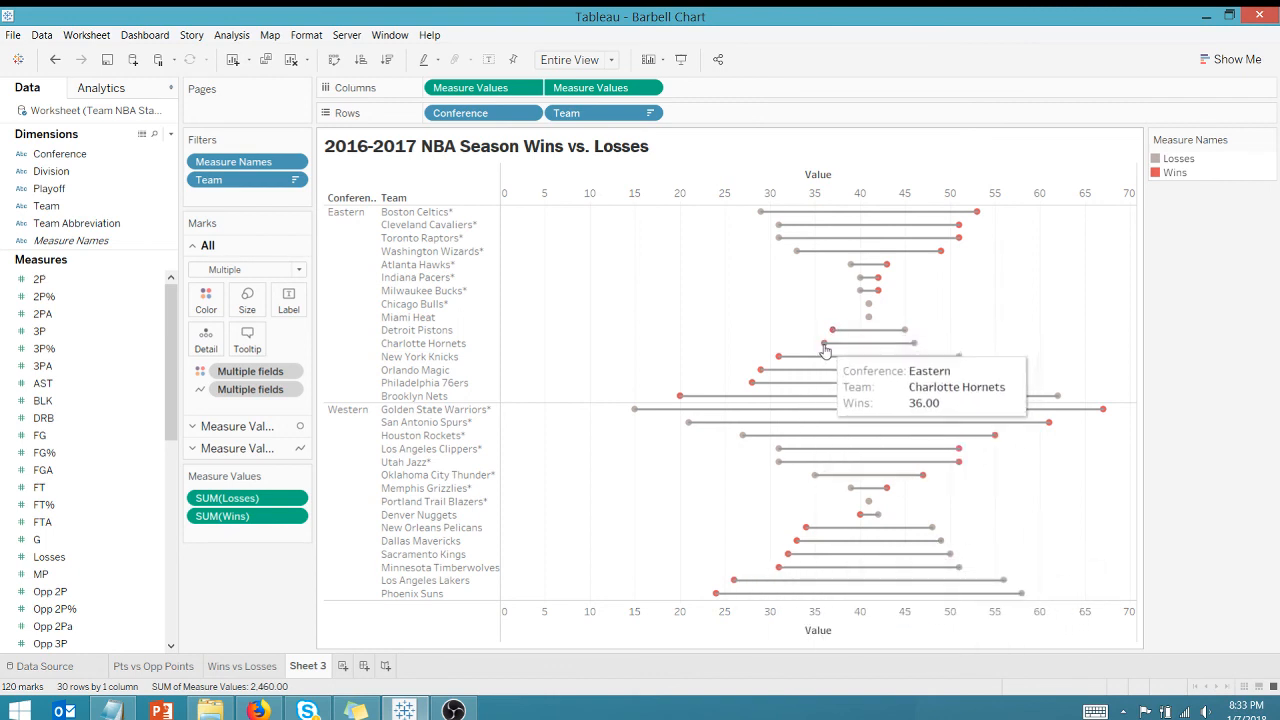
pyautogui.moveTo(680, 396)
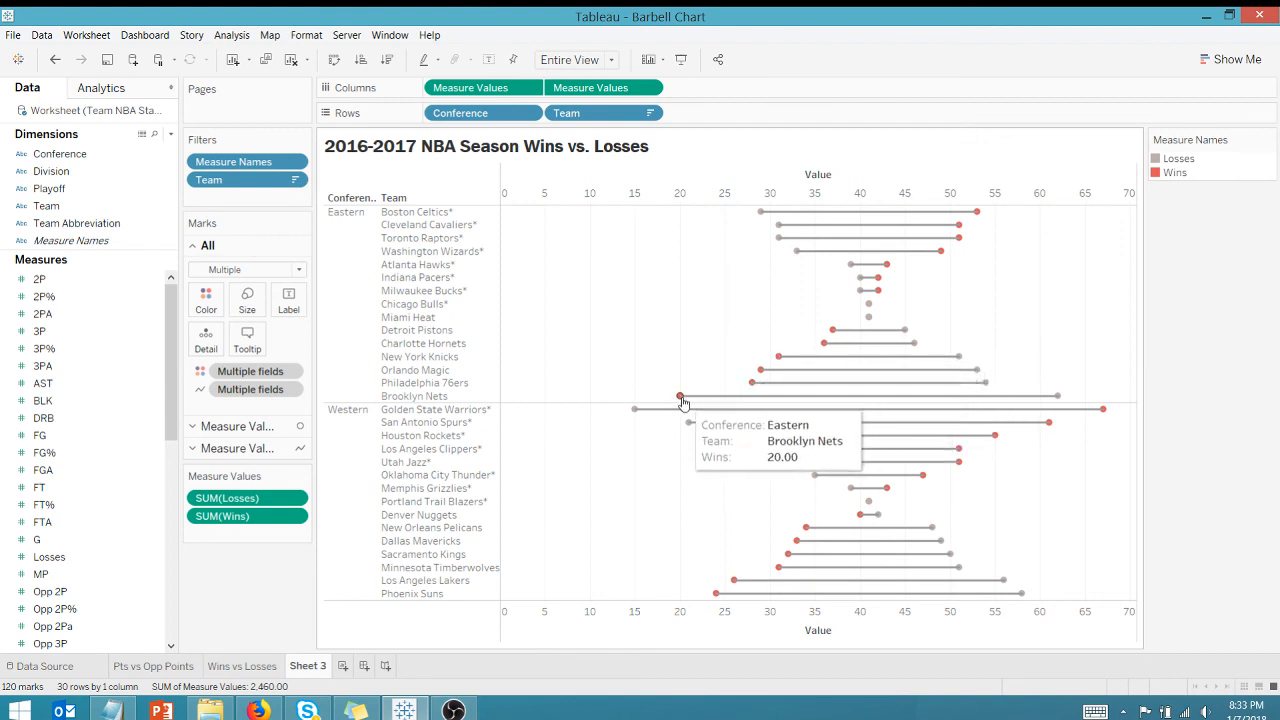